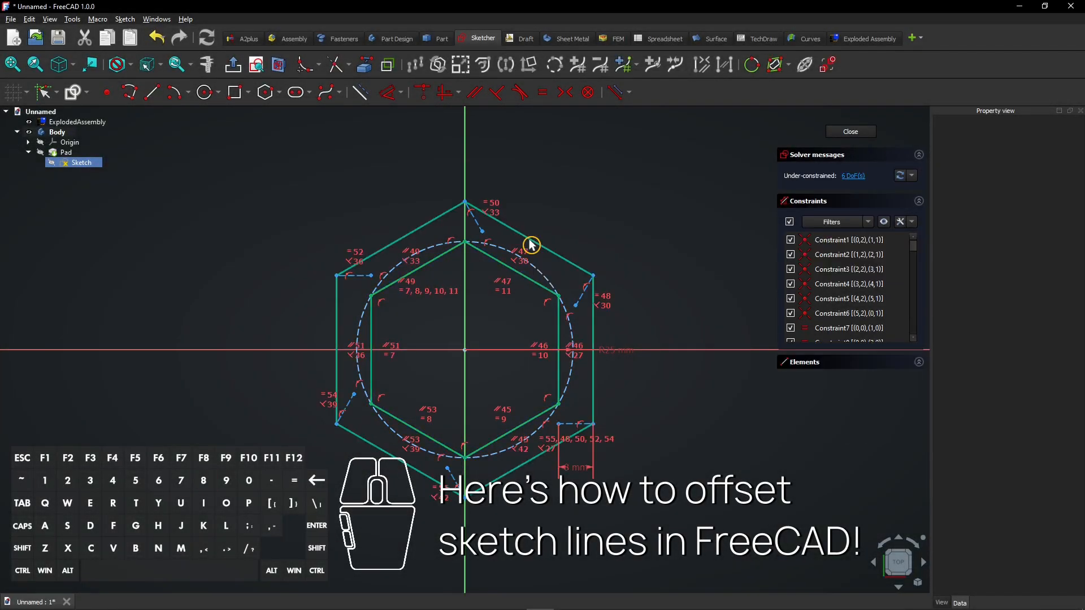
# Step: Activate the Part Design workbench from the workbench selector
pyautogui.click(851, 132)
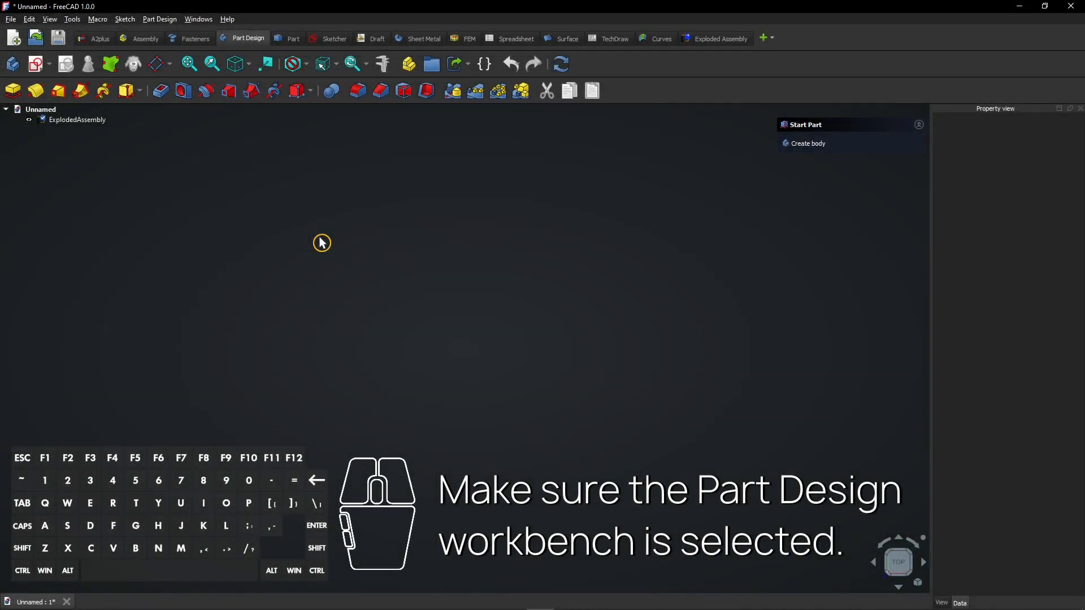
pyautogui.moveTo(256, 58)
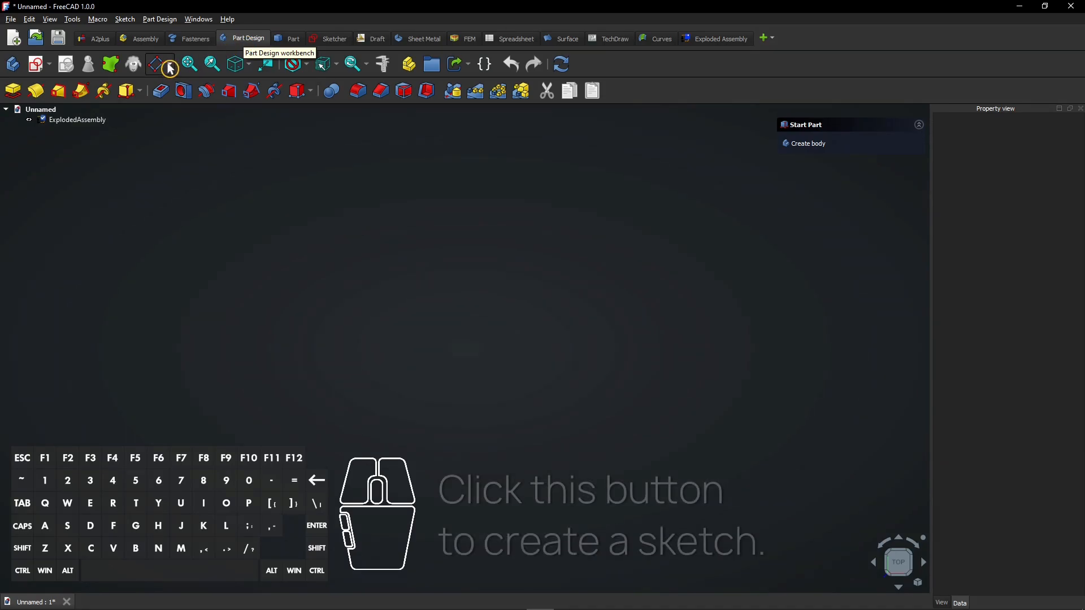
pyautogui.moveTo(38, 64)
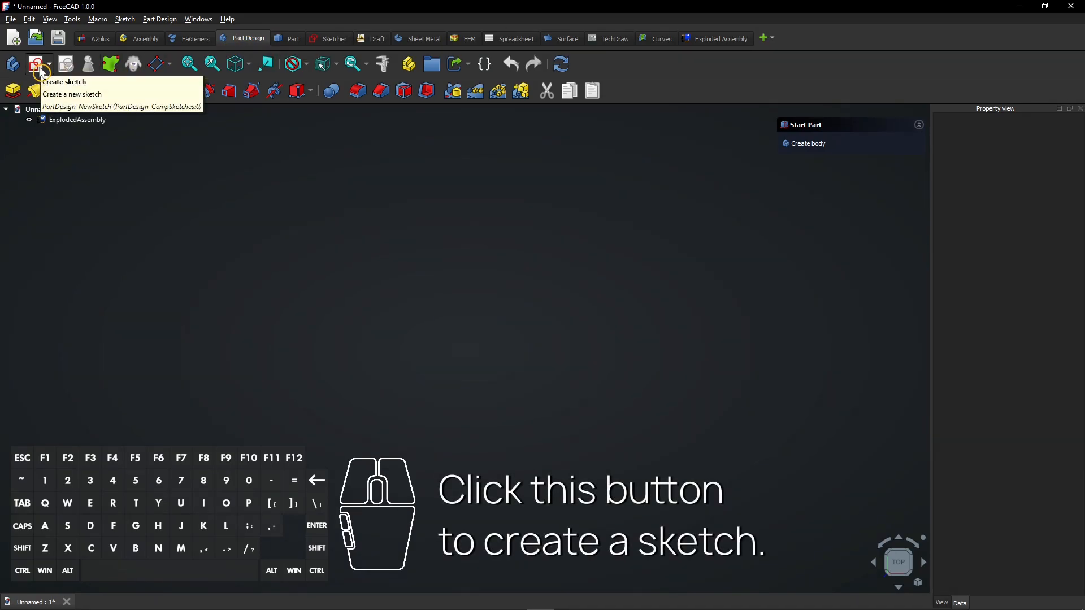
# Step: Create a body with a new sketch on the XY-plane, using isometric view and Fit all
pyautogui.click(39, 64)
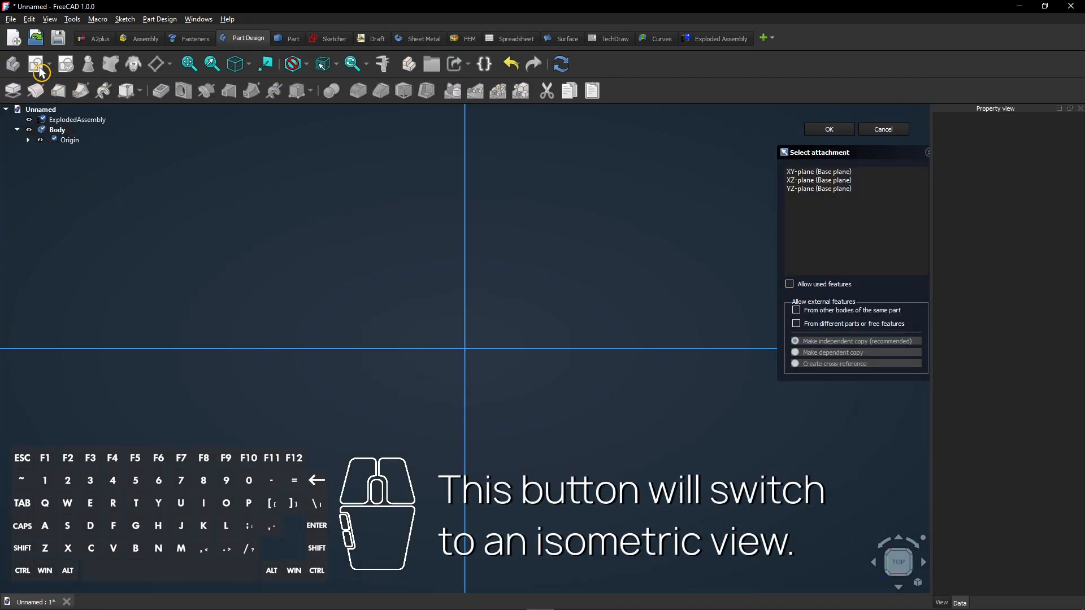
pyautogui.click(234, 63)
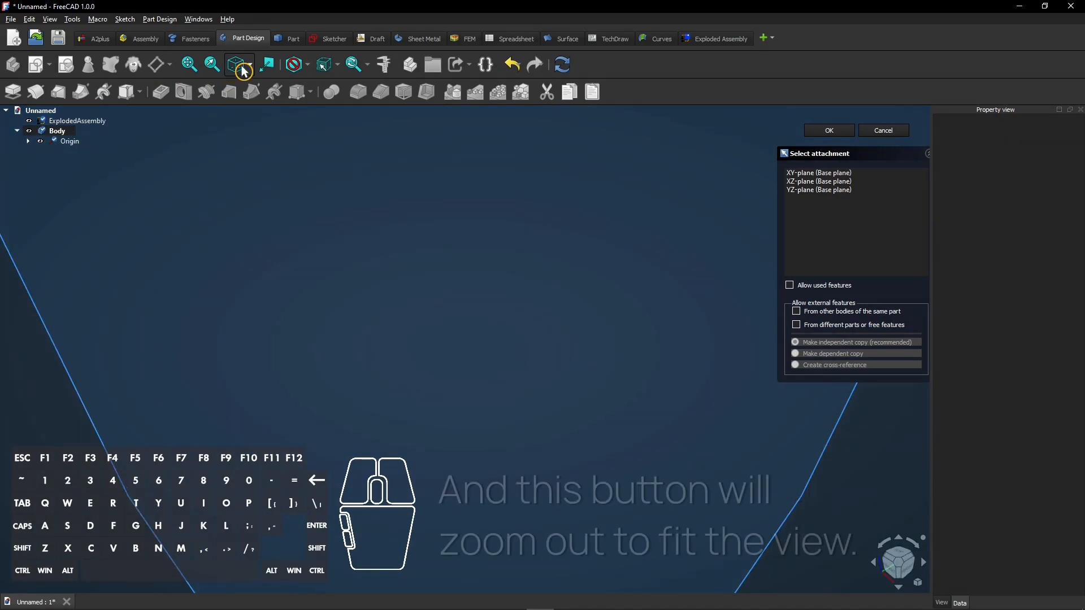
pyautogui.click(189, 64)
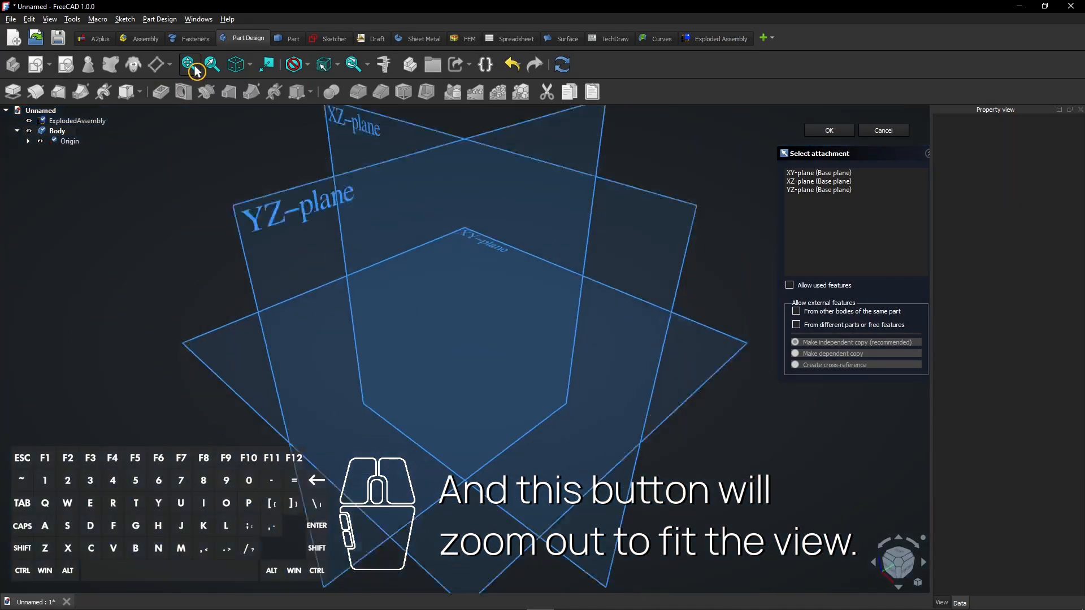
pyautogui.click(189, 65)
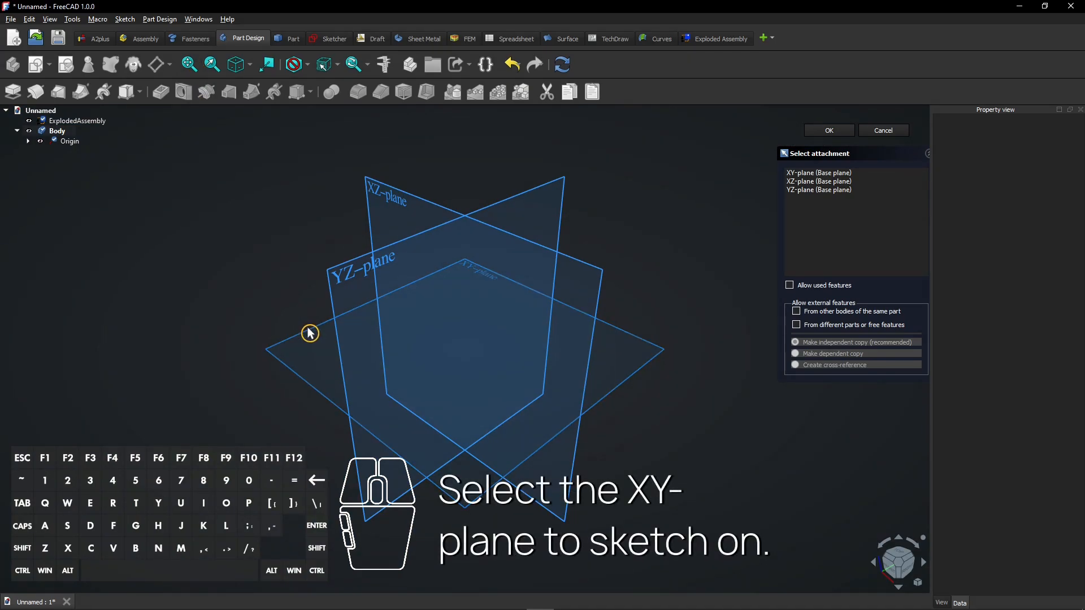
pyautogui.click(829, 130)
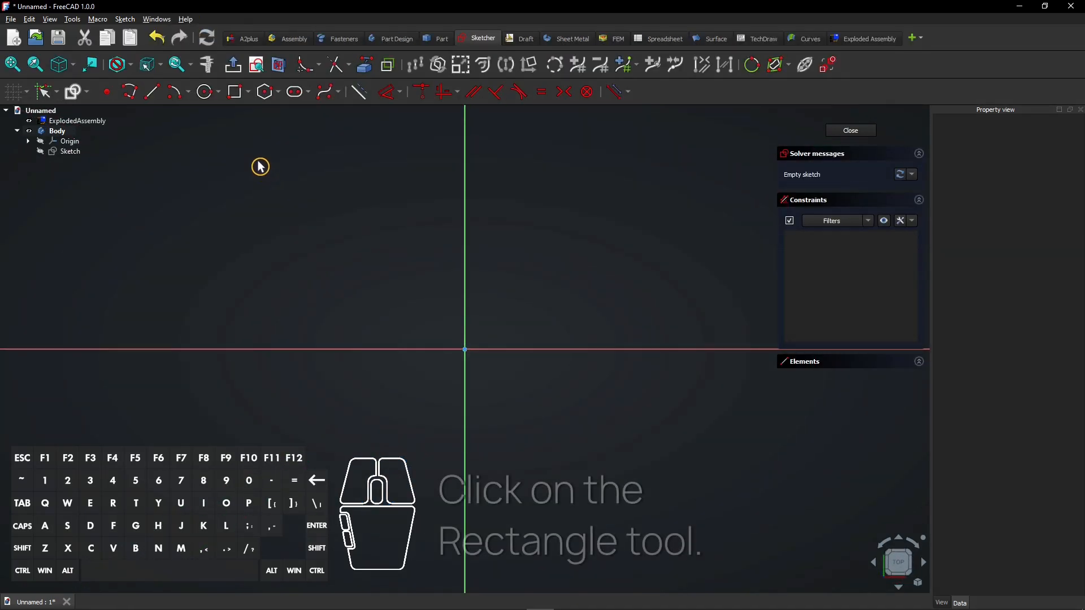
pyautogui.moveTo(235, 92)
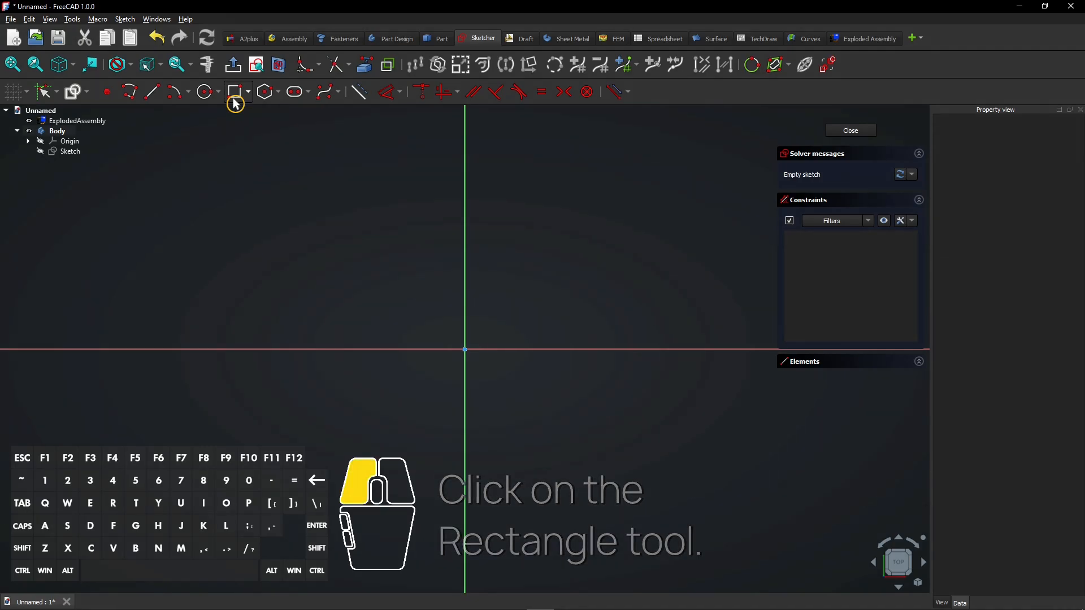
# Step: Draw a 40 mm by 40 mm rectangle straddling the vertical axis
pyautogui.click(237, 92)
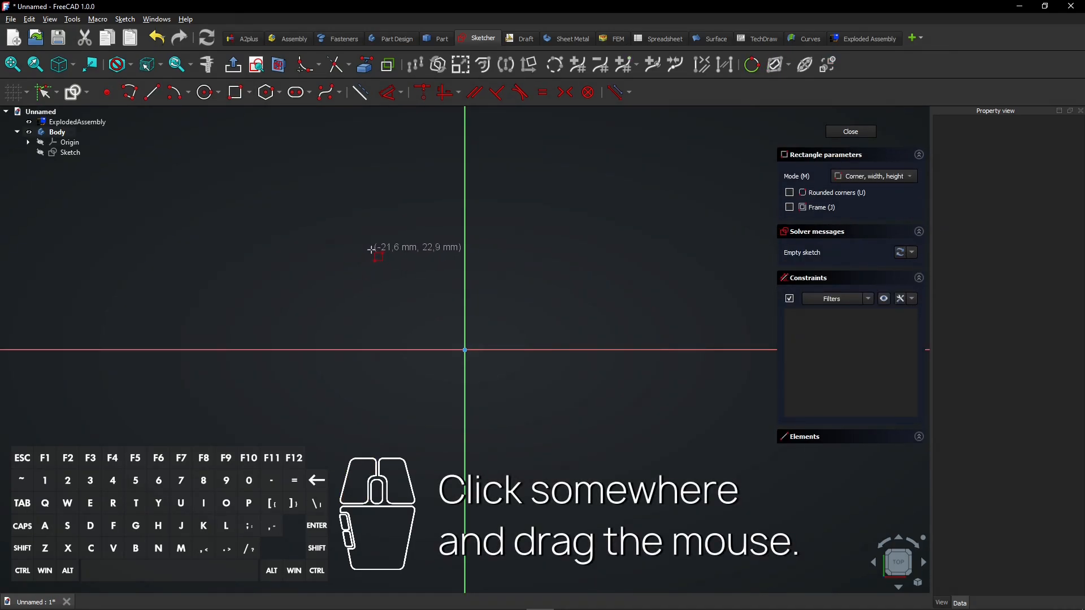
pyautogui.moveTo(371, 256); pyautogui.dragTo(555, 423)
pyautogui.write('40')
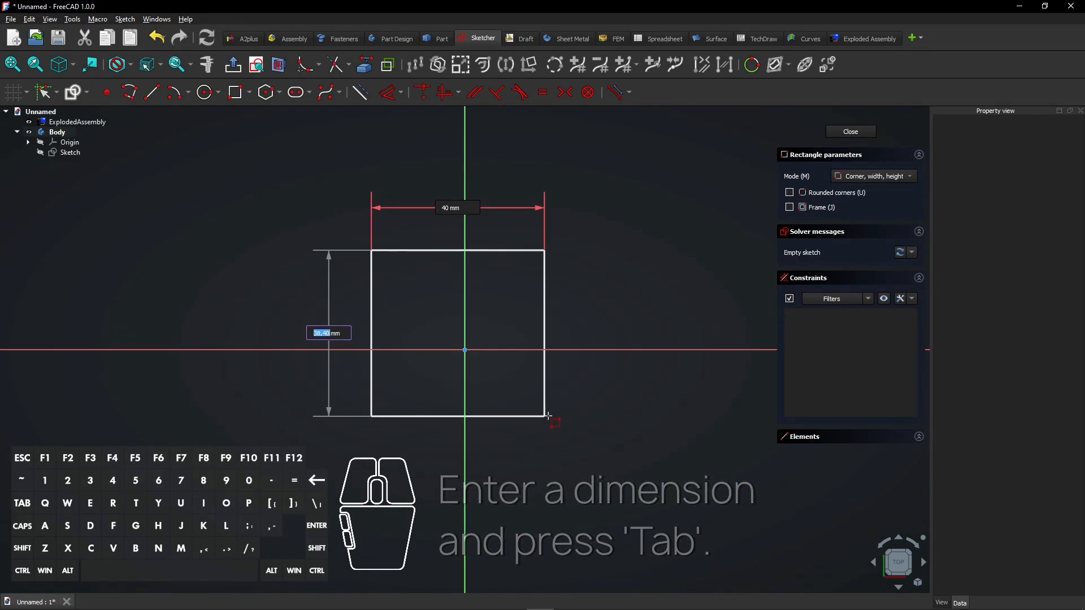
pyautogui.press('Tab')
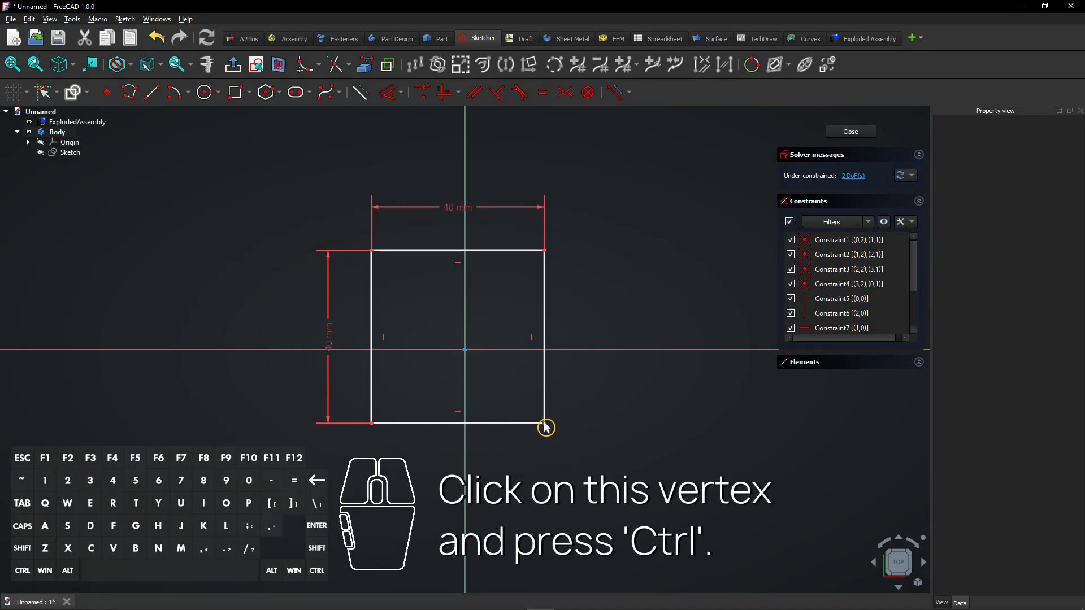
# Step: Constrain two opposite square corners symmetric about the origin
pyautogui.press('ctrl')
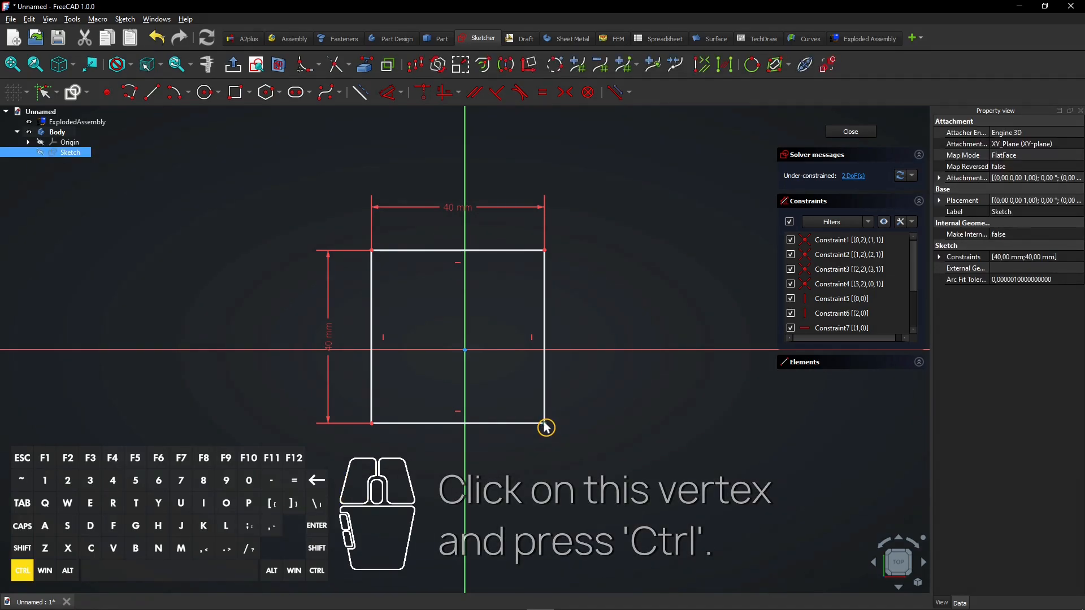
pyautogui.click(546, 427)
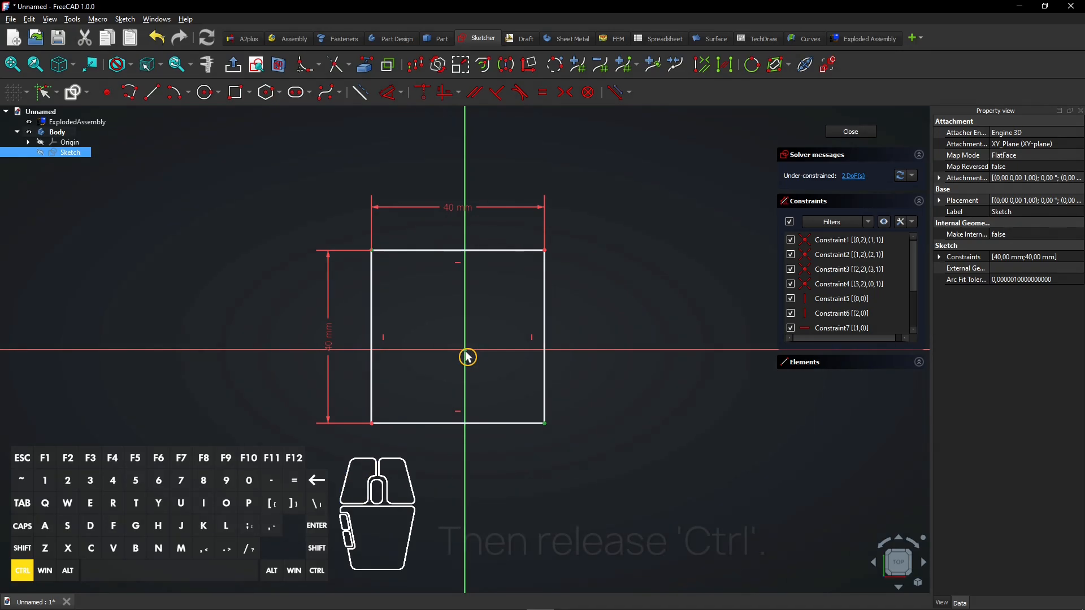
pyautogui.press('ctrl')
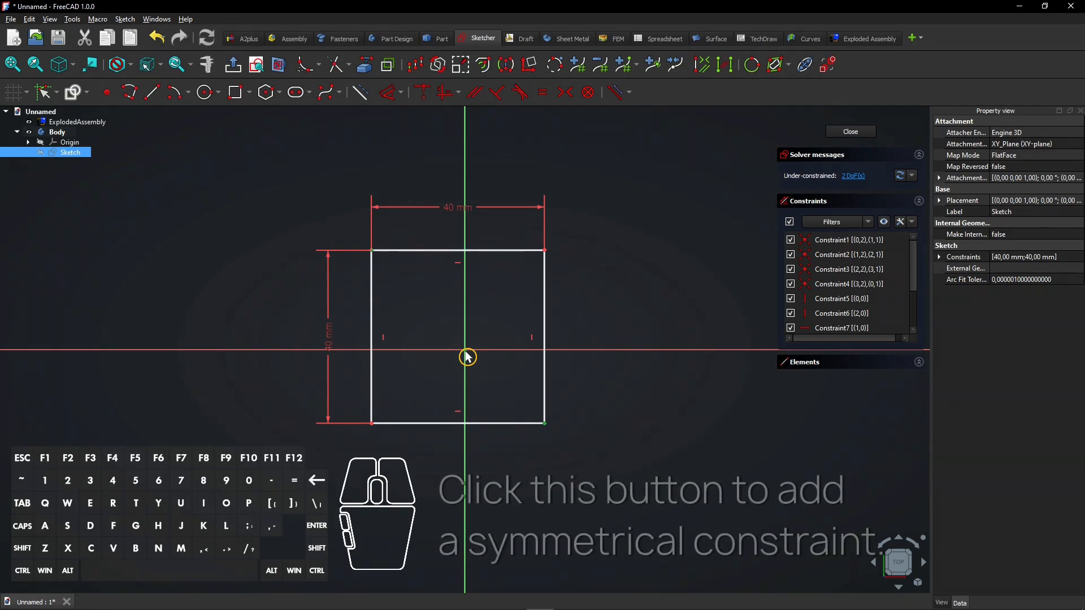
pyautogui.moveTo(499, 266)
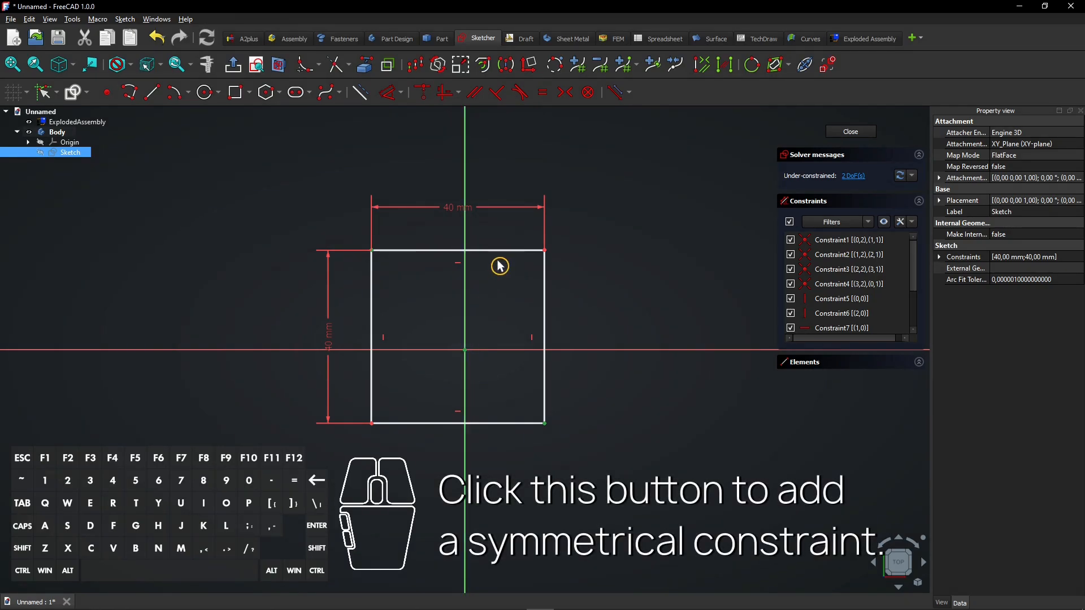
pyautogui.moveTo(564, 92)
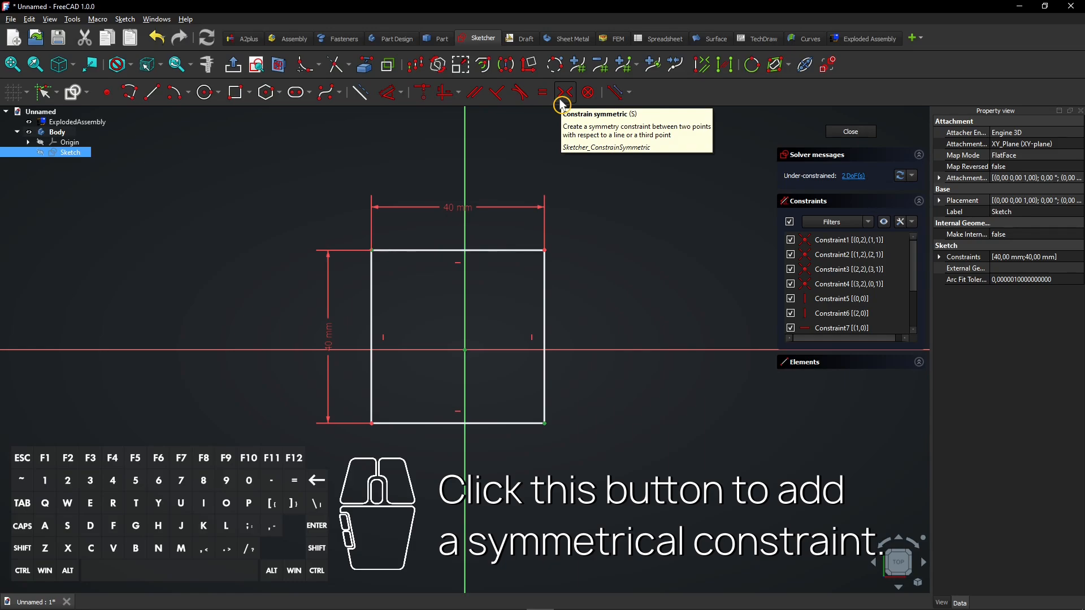
pyautogui.click(565, 92)
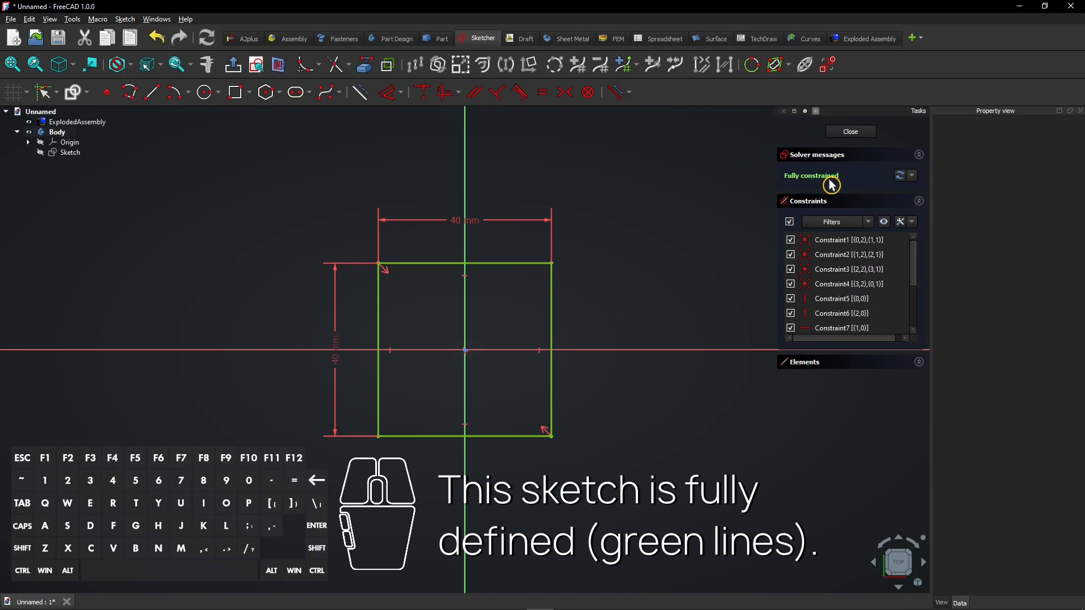
pyautogui.moveTo(544, 250)
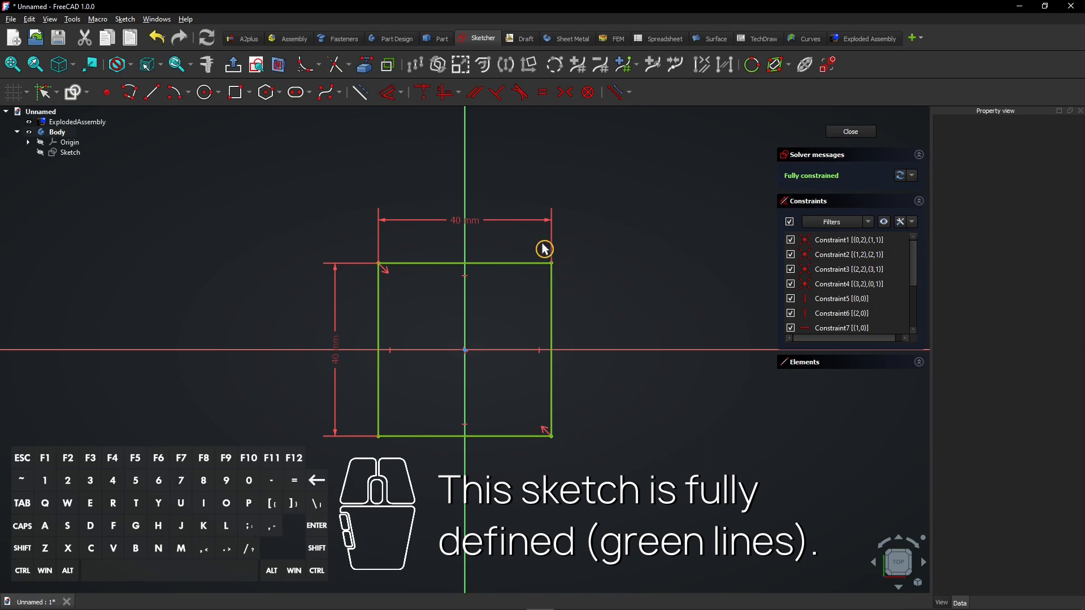
pyautogui.moveTo(429, 243)
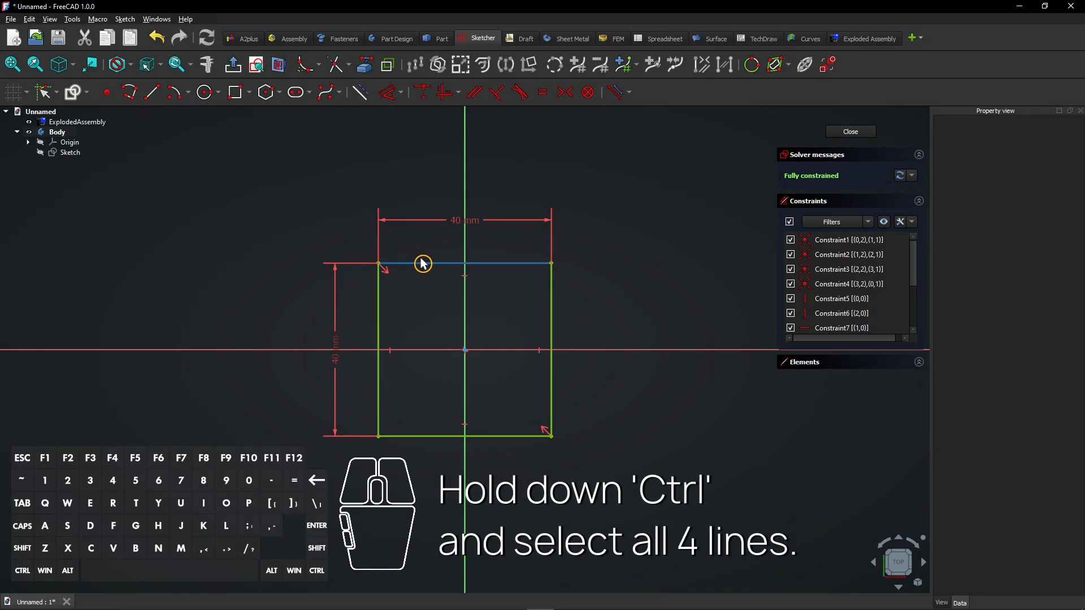
# Step: Select the square's four edges and start Offset geometry on them
pyautogui.click(379, 308)
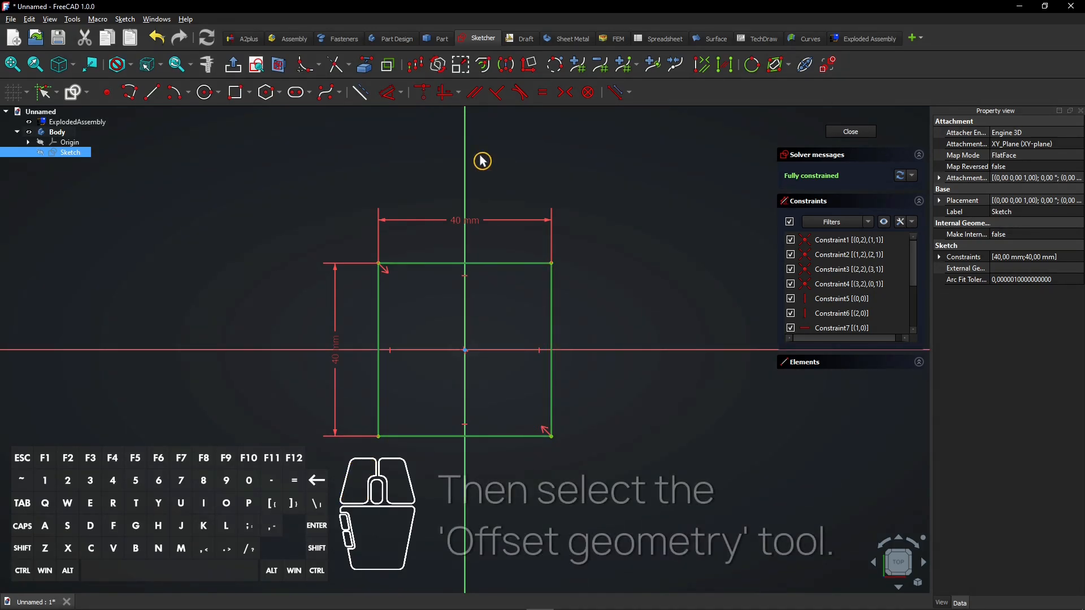
pyautogui.moveTo(483, 64)
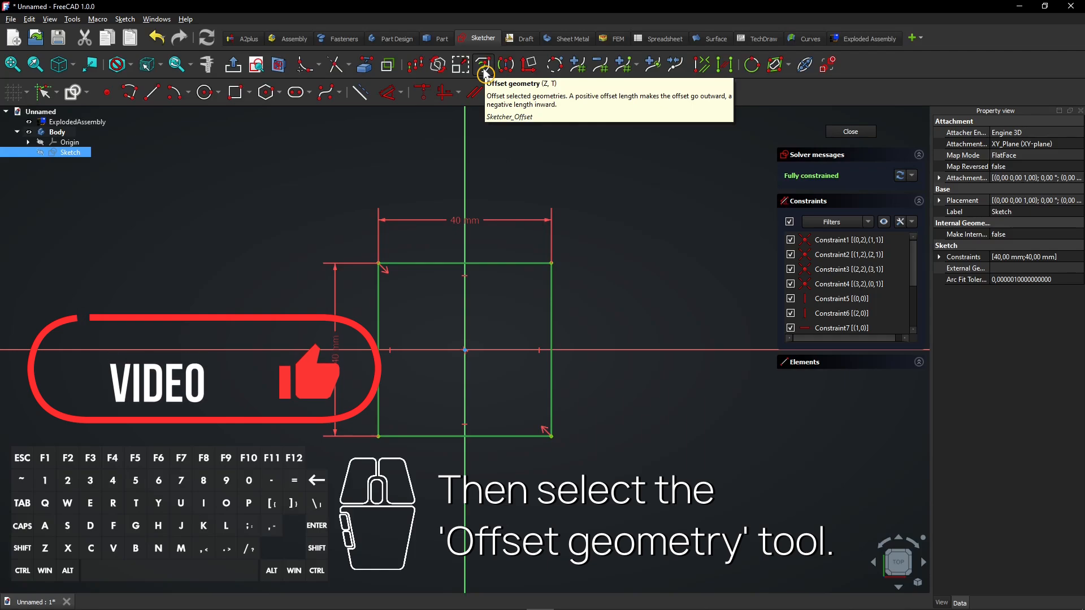
pyautogui.click(485, 65)
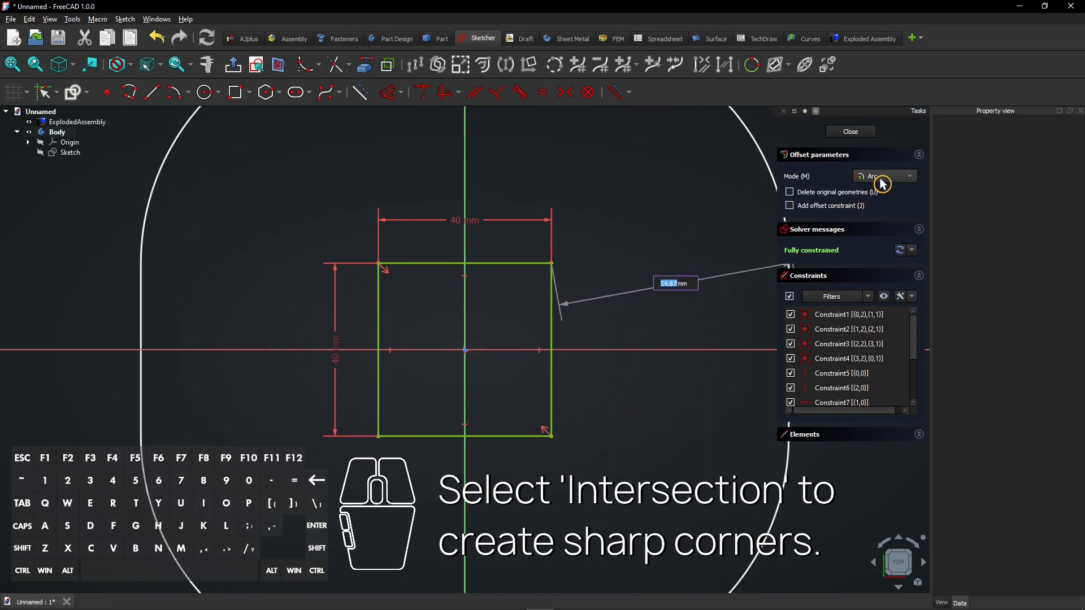
# Step: Set the offset Mode to Intersection and tick Add offset constraint
pyautogui.click(908, 176)
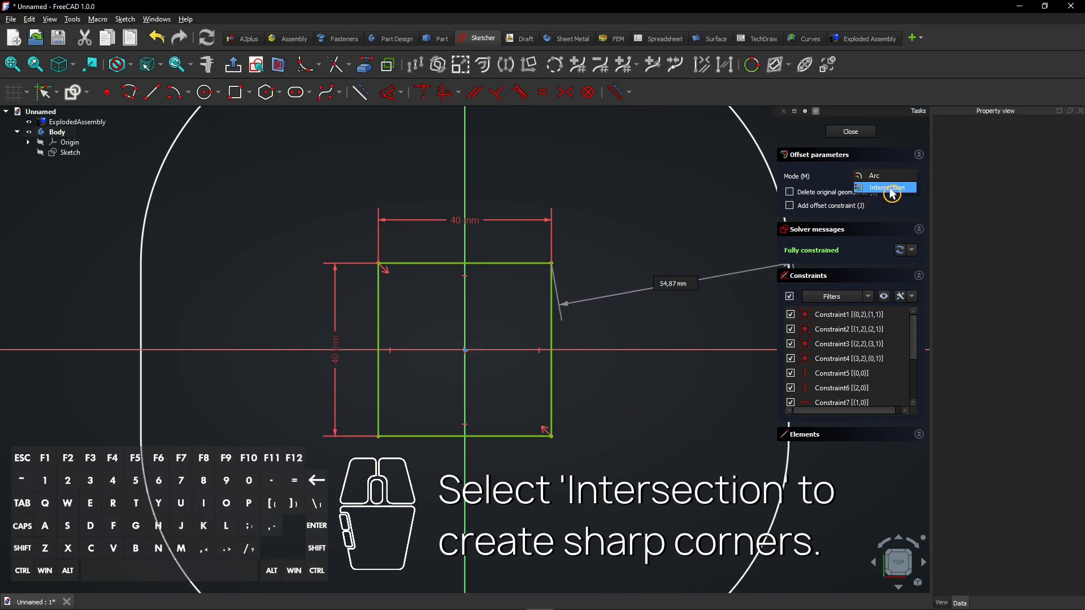
pyautogui.click(887, 187)
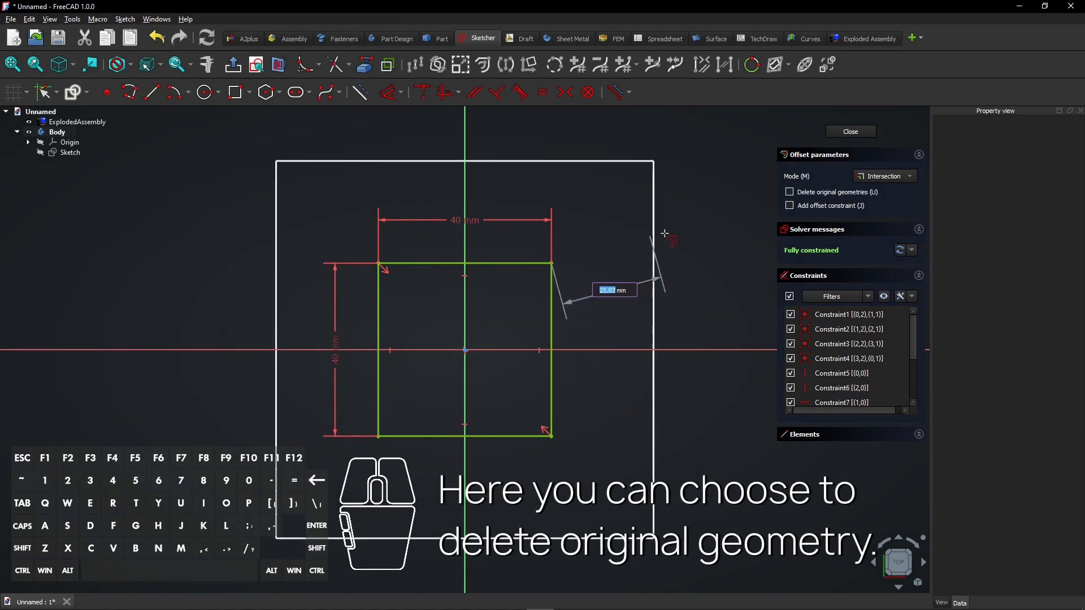
pyautogui.click(789, 192)
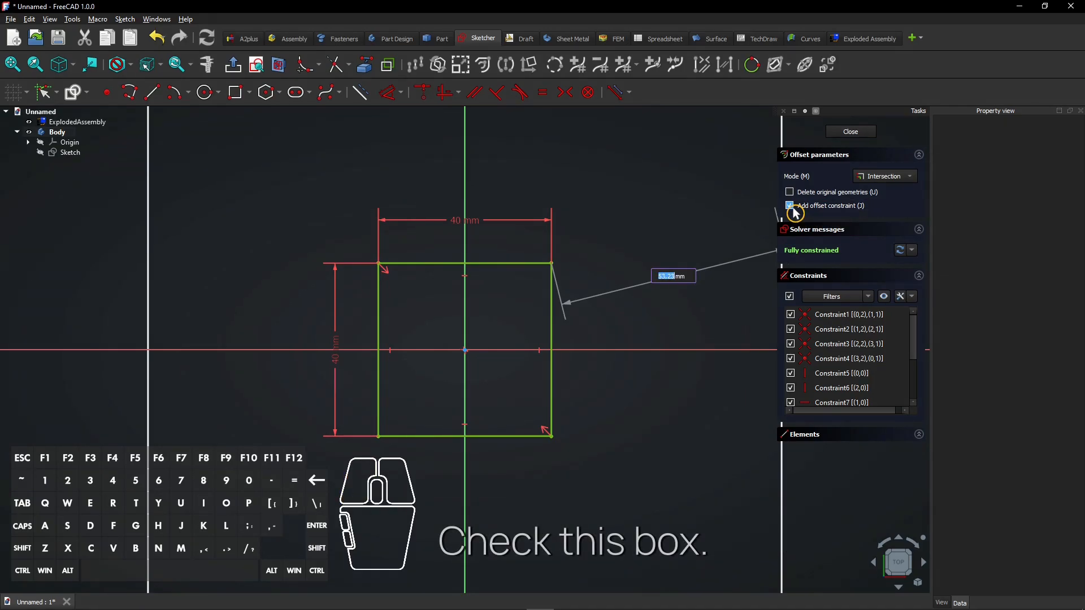
pyautogui.click(789, 206)
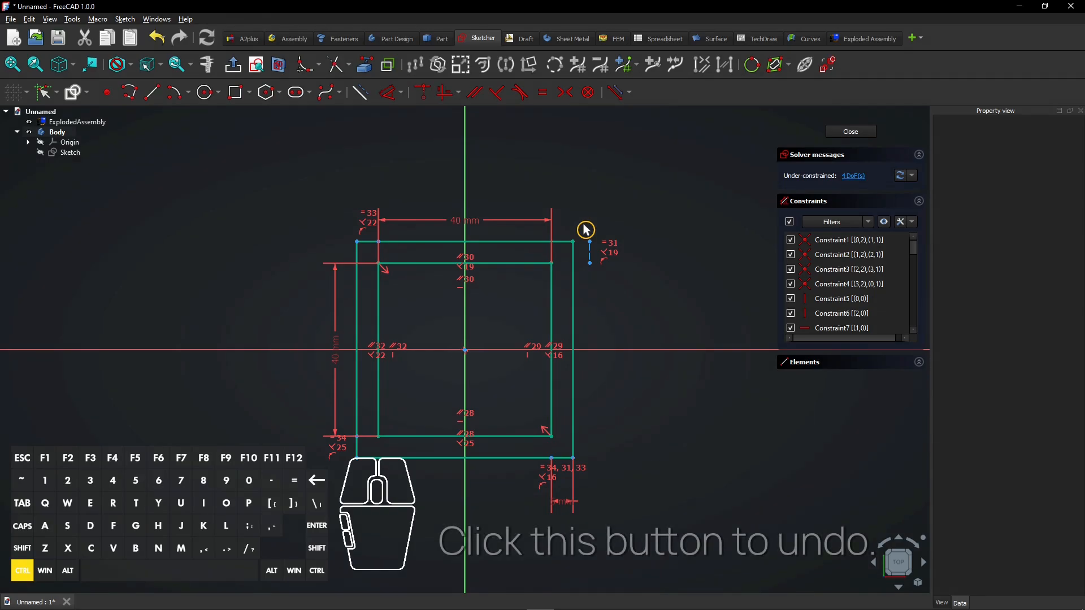
# Step: Delete the short helper line at the offset square's top-left corner
pyautogui.click(156, 38)
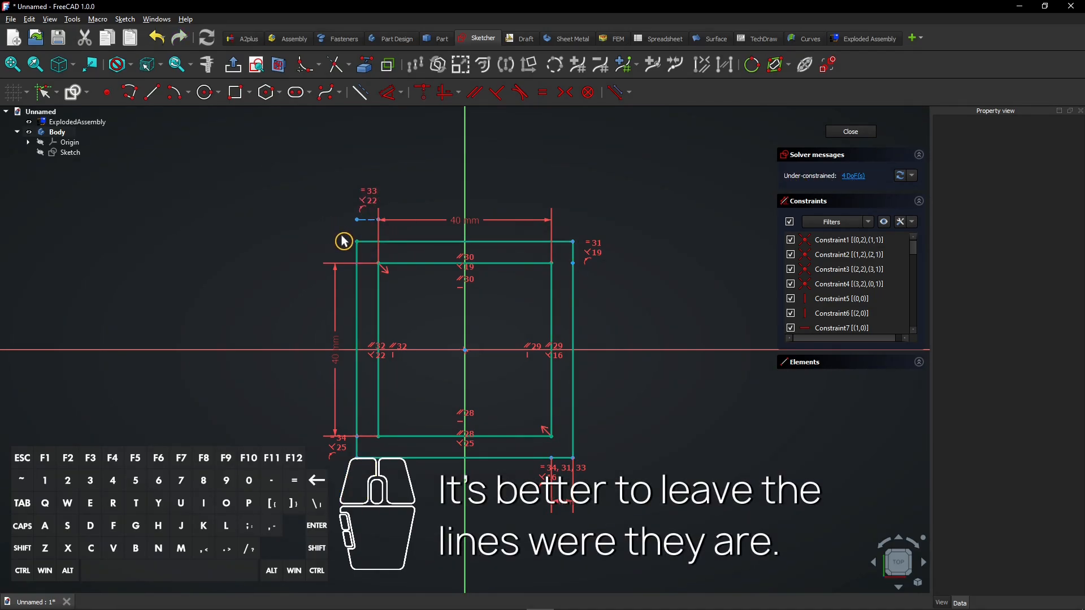
pyautogui.moveTo(346, 235)
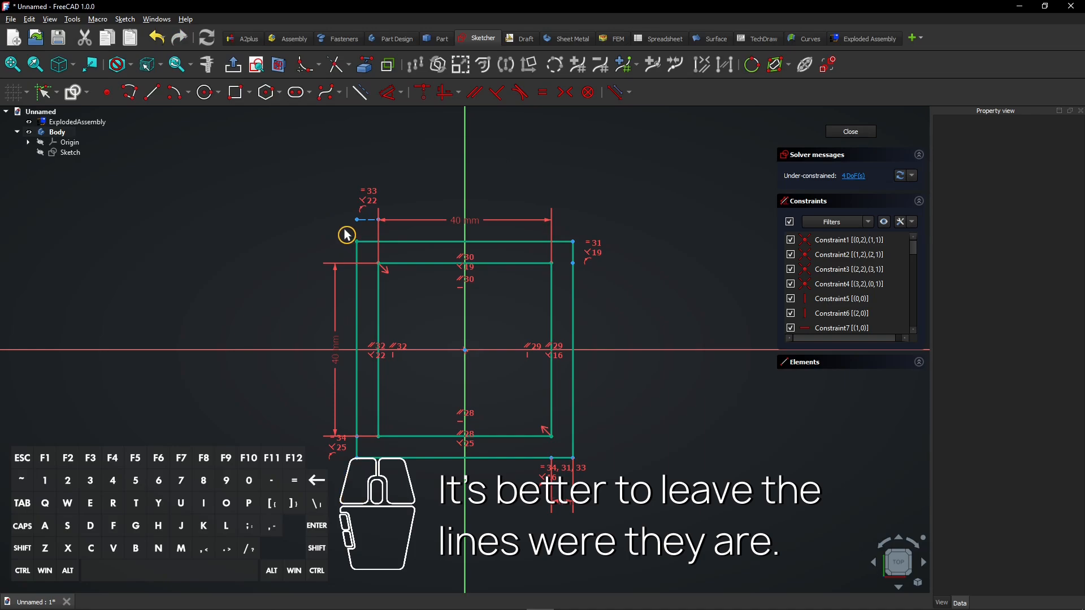
pyautogui.moveTo(370, 223)
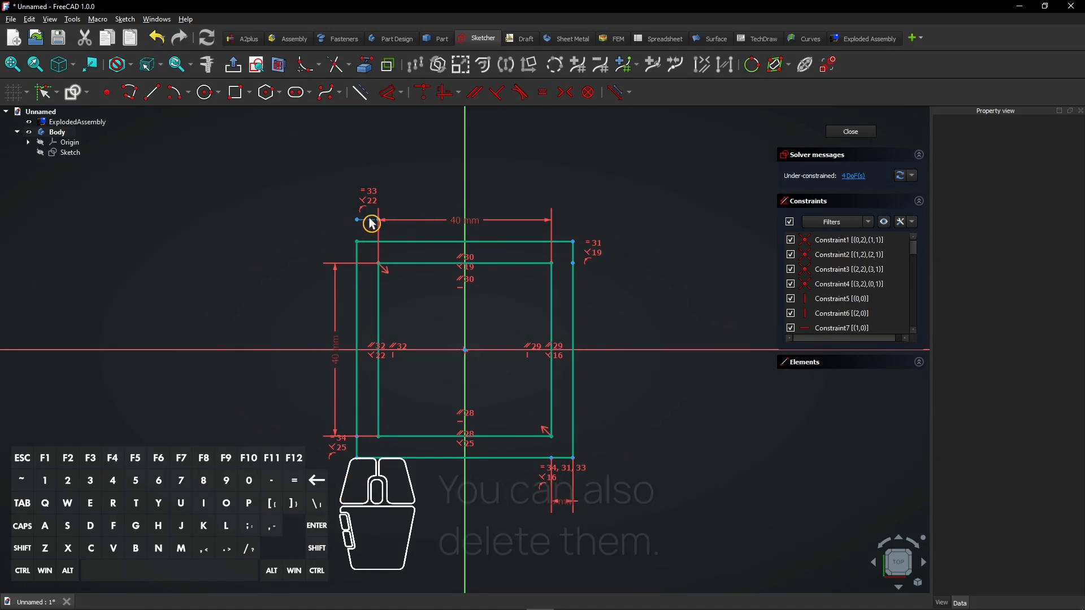
pyautogui.click(70, 151)
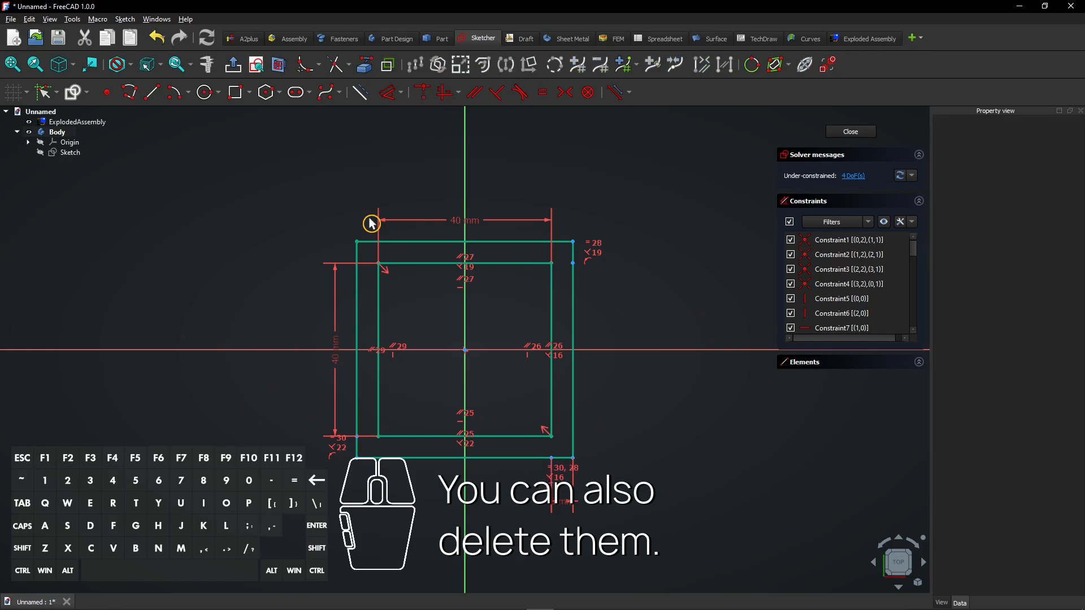
pyautogui.moveTo(574, 247)
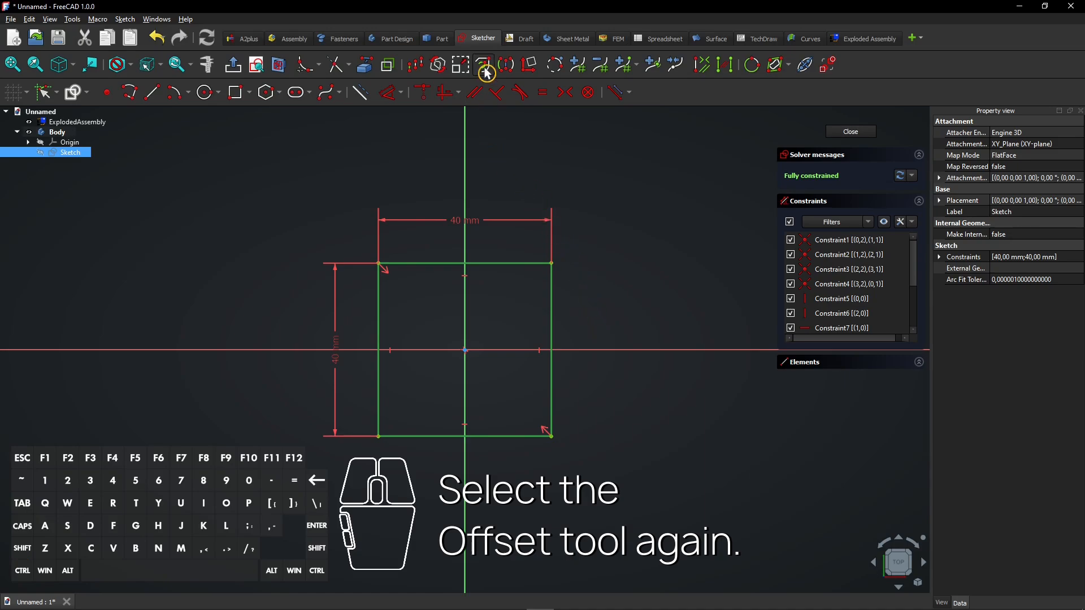
pyautogui.moveTo(486, 64)
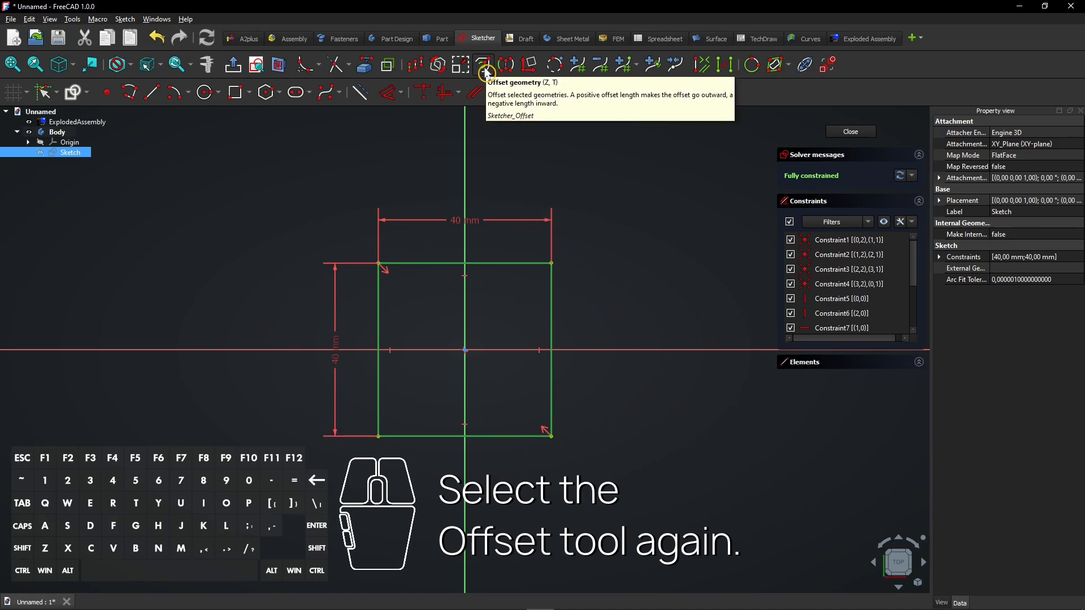
# Step: Offset the square by 5 with Intersection corners, deleting the original, then drag a corner
pyautogui.click(486, 65)
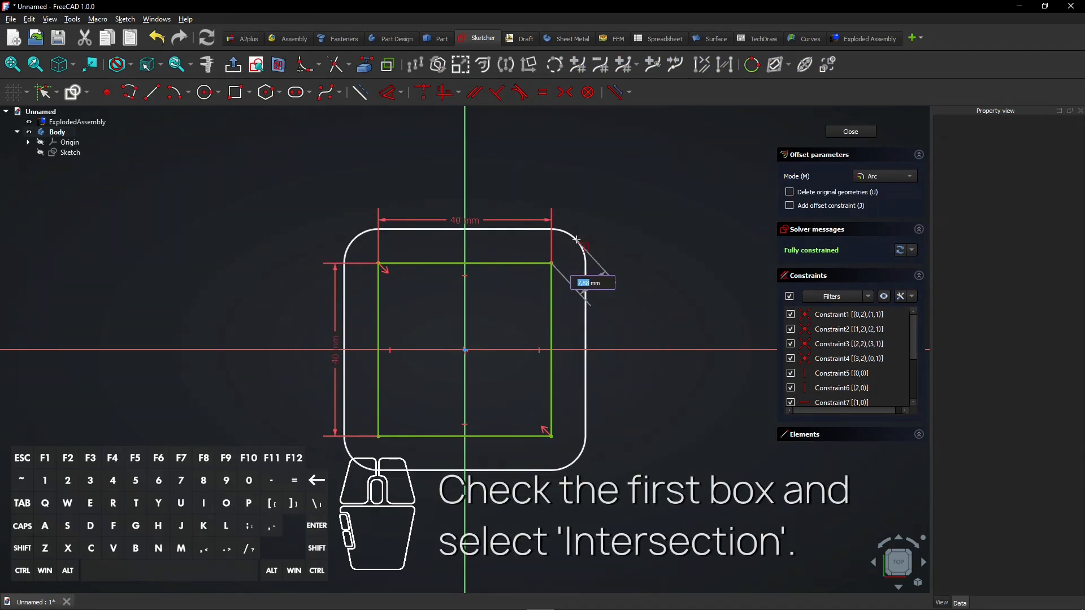
pyautogui.click(789, 192)
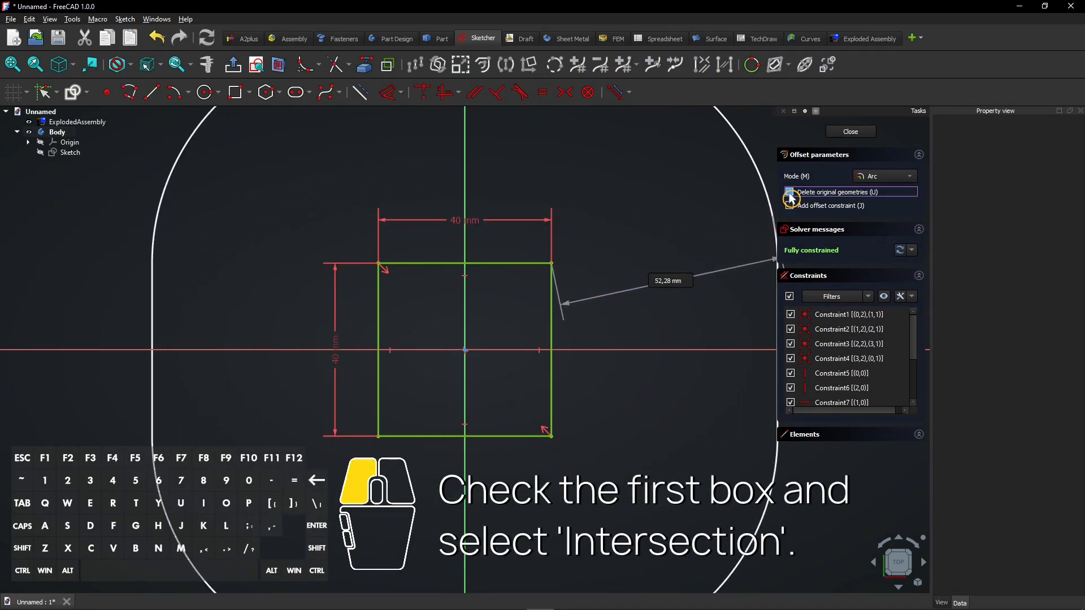
pyautogui.click(789, 191)
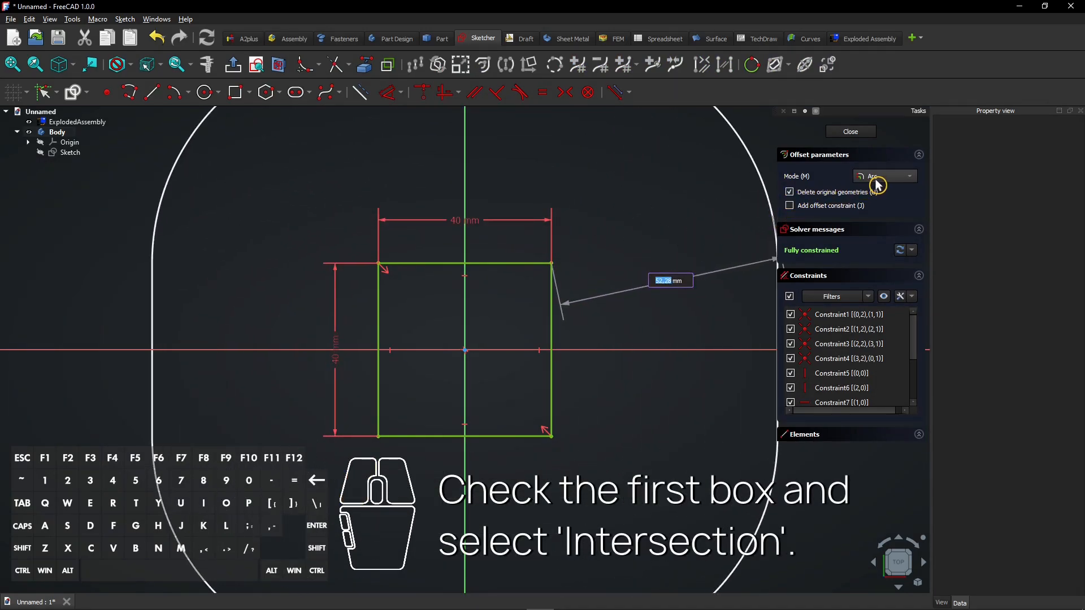
pyautogui.click(884, 175)
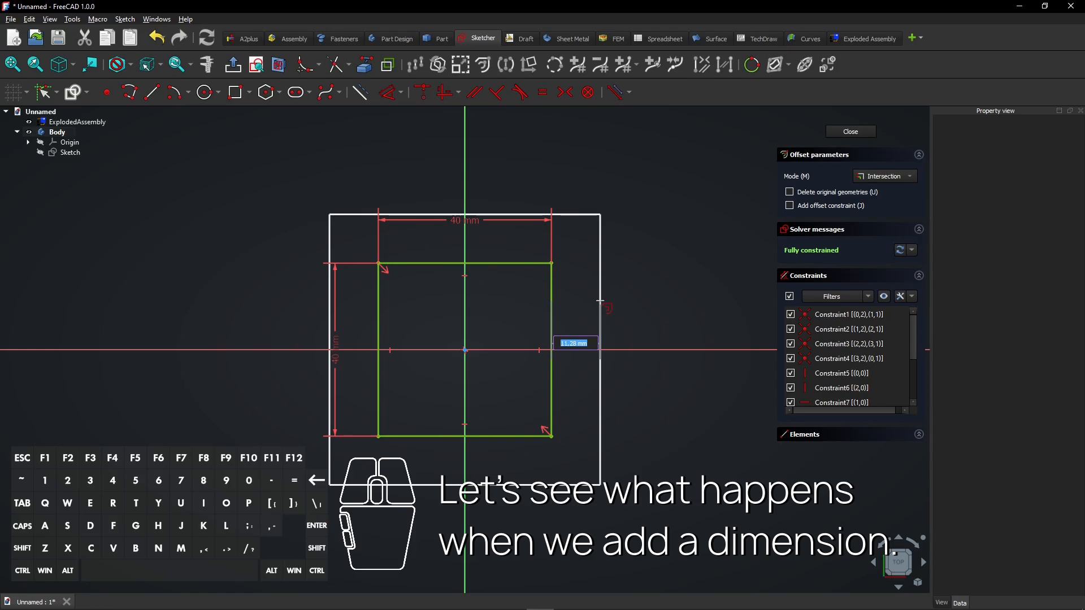
pyautogui.write('5')
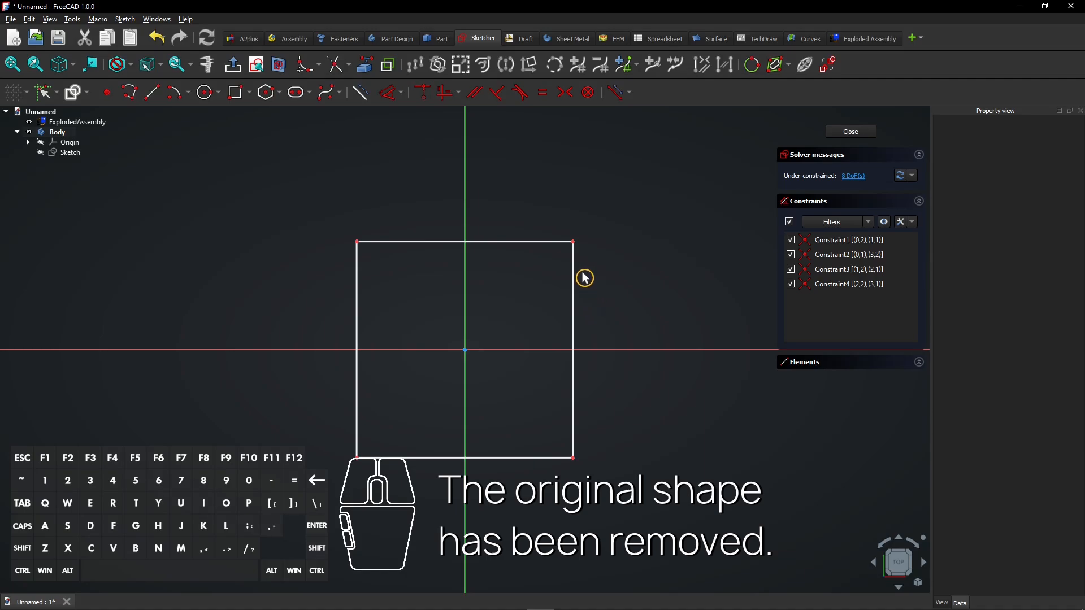
pyautogui.moveTo(572, 243); pyautogui.dragTo(608, 269)
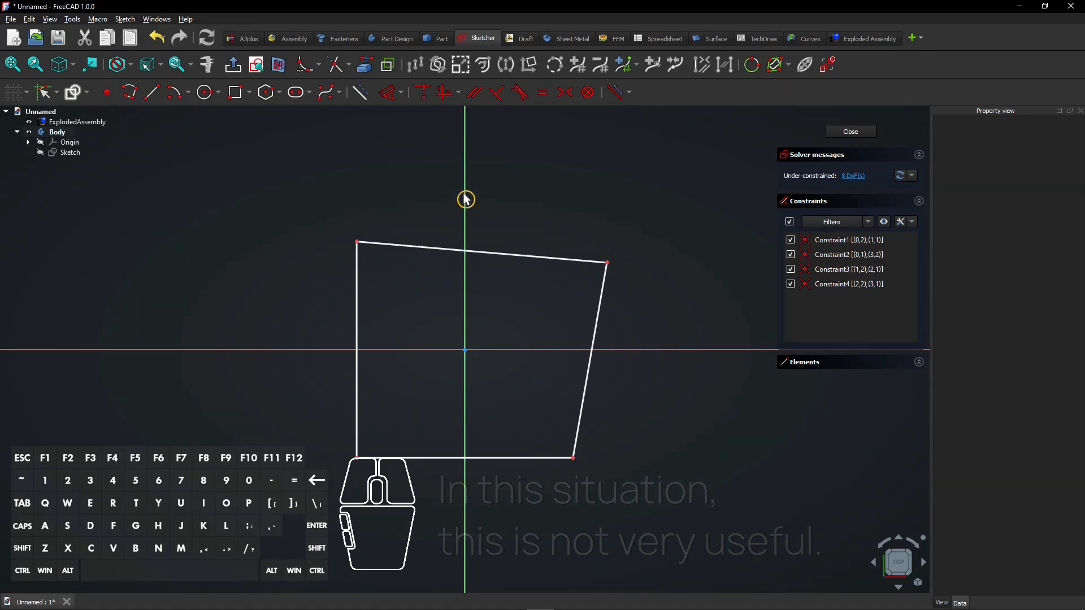
# Step: Undo the corner drag and the offset to restore the original square
pyautogui.click(157, 37)
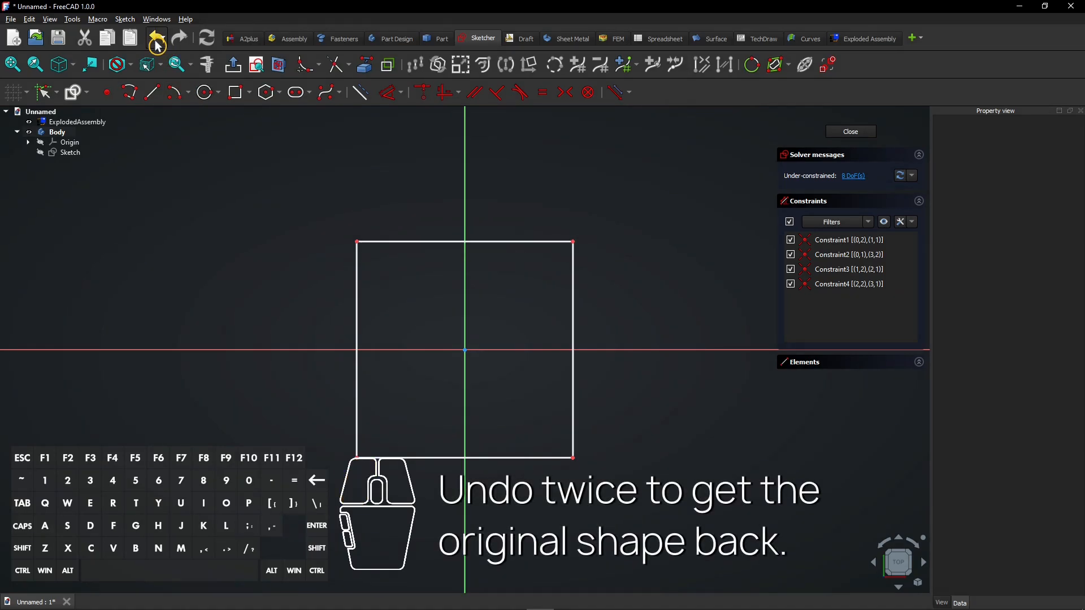
pyautogui.click(178, 37)
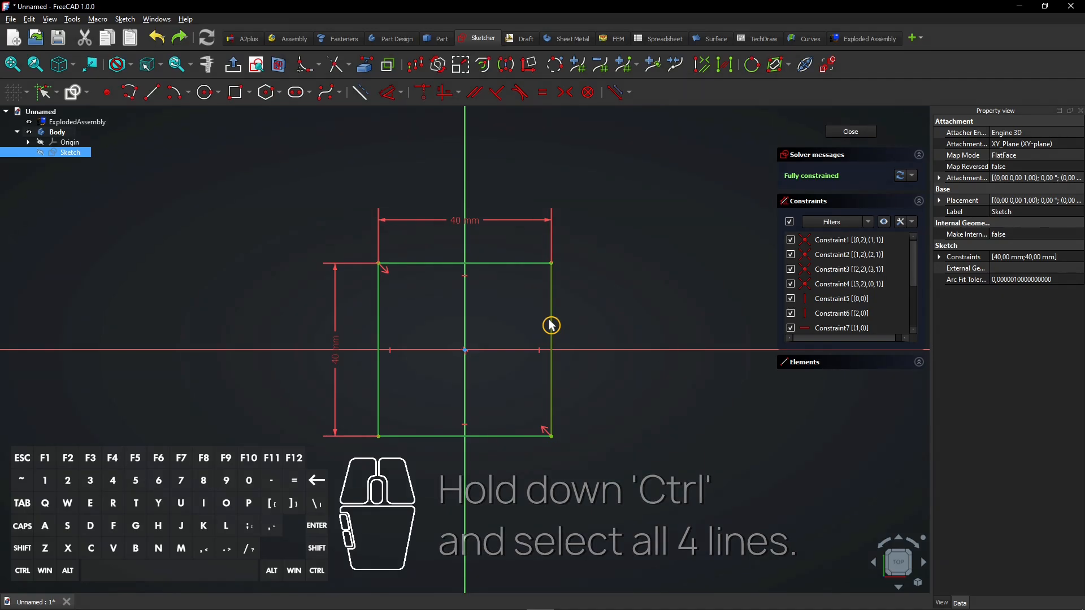
pyautogui.moveTo(481, 64)
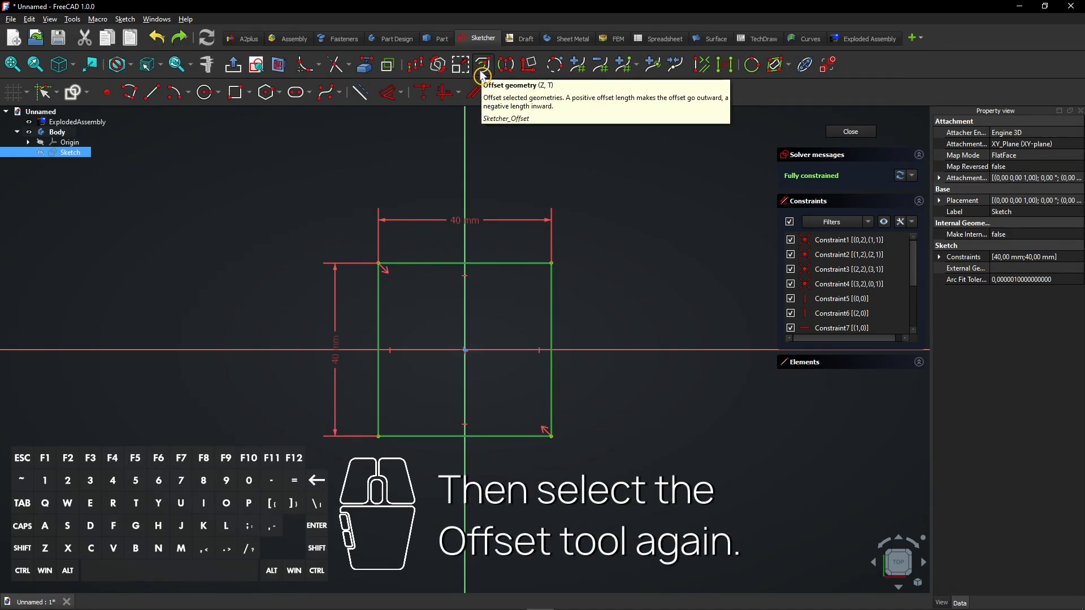
# Step: Offset the square's four lines again with sharp Intersection corners
pyautogui.click(482, 64)
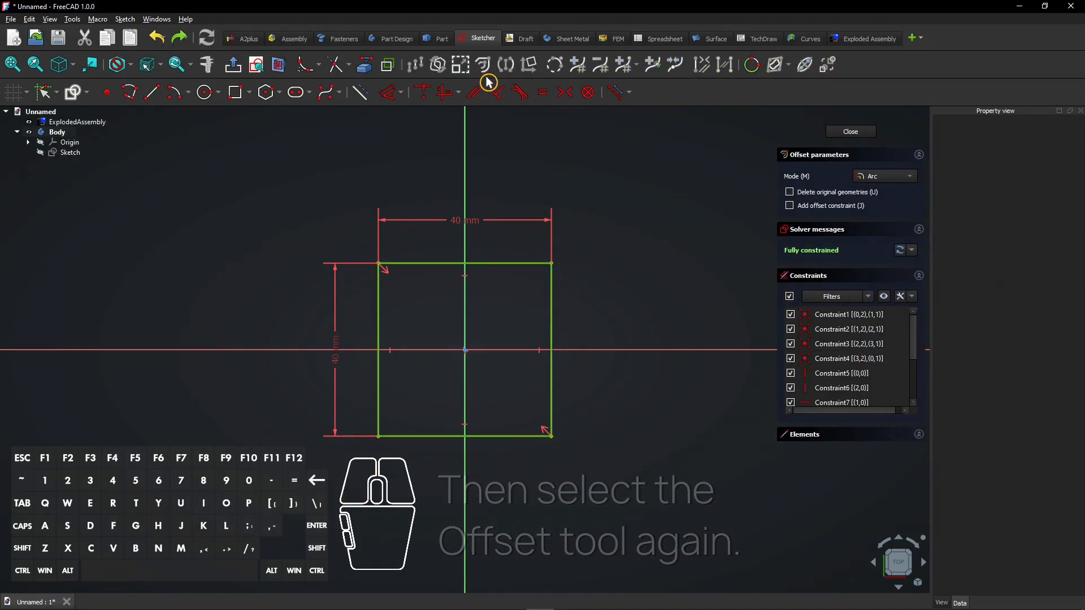
pyautogui.click(884, 176)
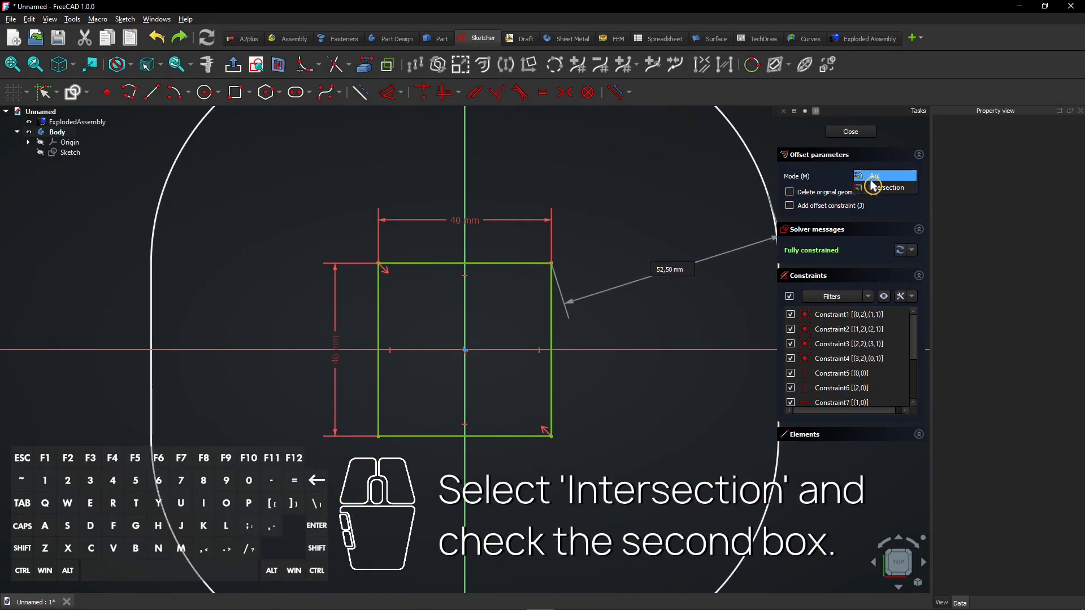
pyautogui.click(885, 176)
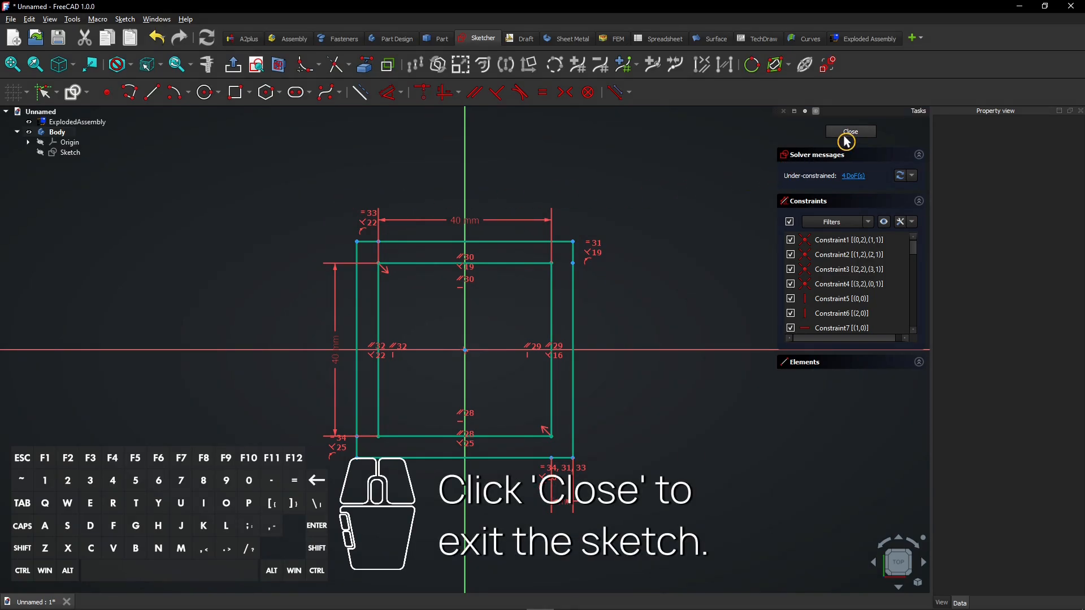
# Step: Pad the nested-square sketch 10 mm into a hollow square frame
pyautogui.click(851, 132)
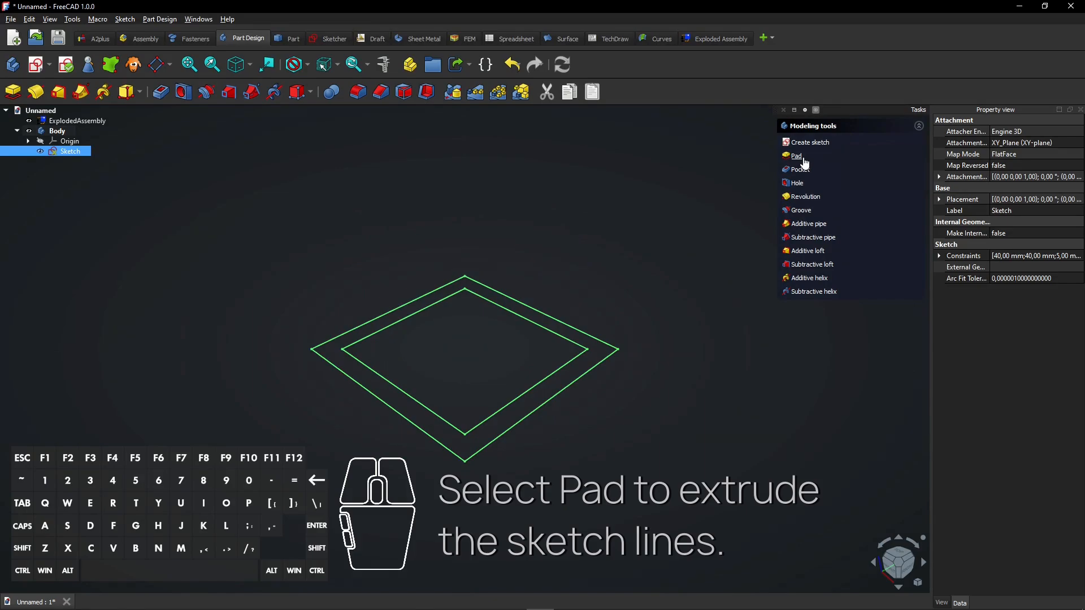
pyautogui.moveTo(796, 156)
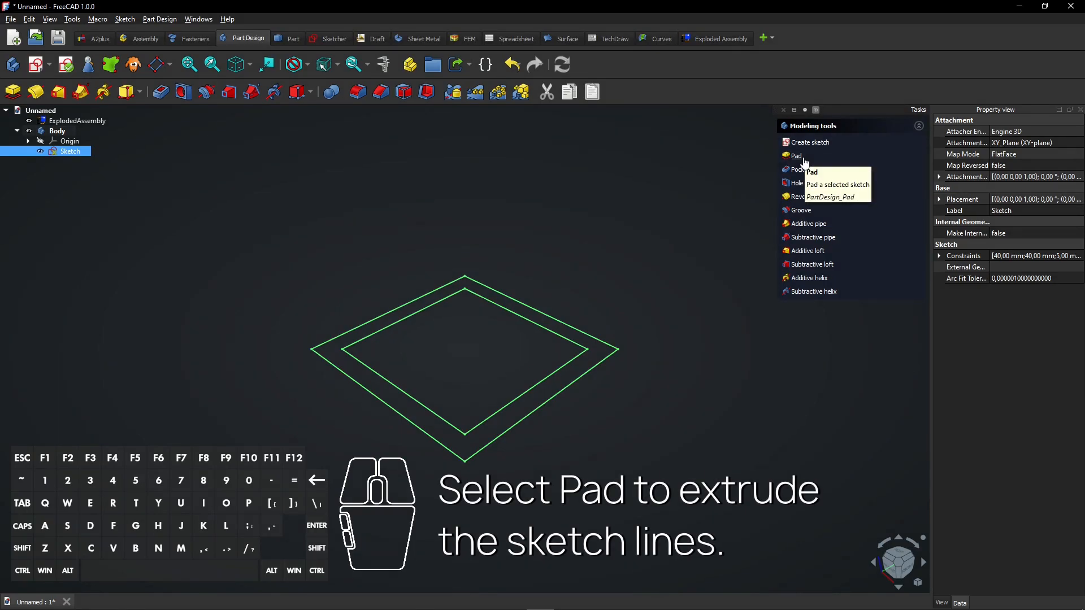
pyautogui.click(796, 156)
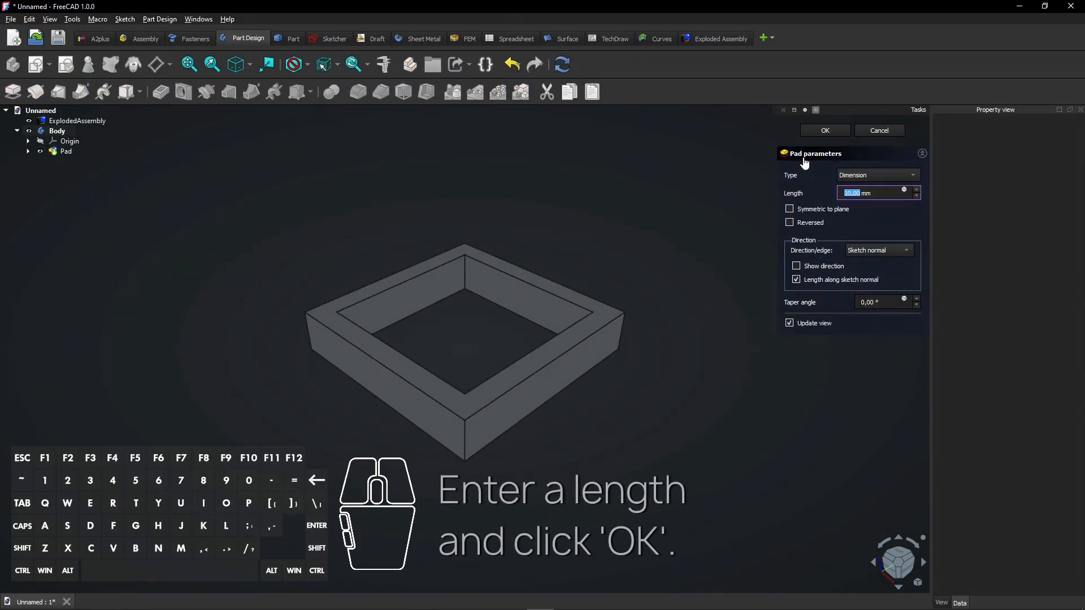
pyautogui.click(916, 190)
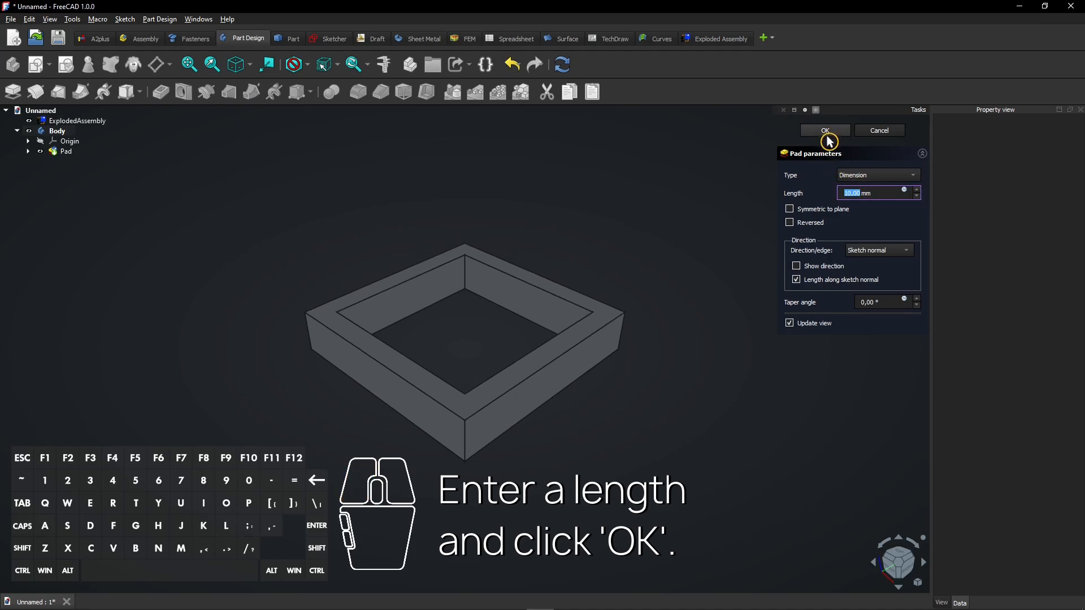
pyautogui.click(824, 130)
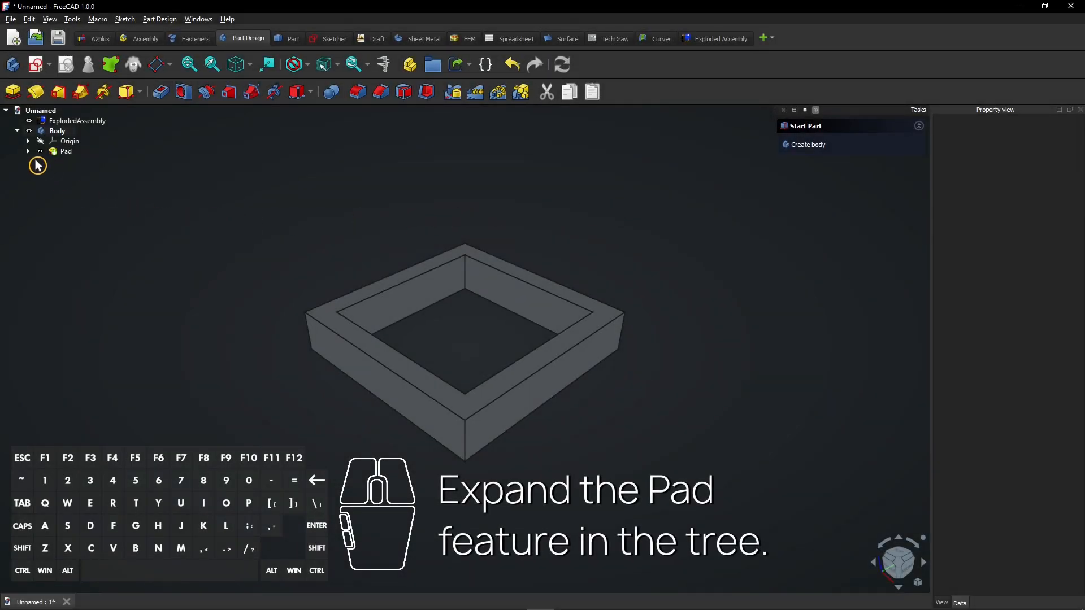
# Step: Reopen the Pad's sketch and delete all its lines and constraints
pyautogui.click(28, 151)
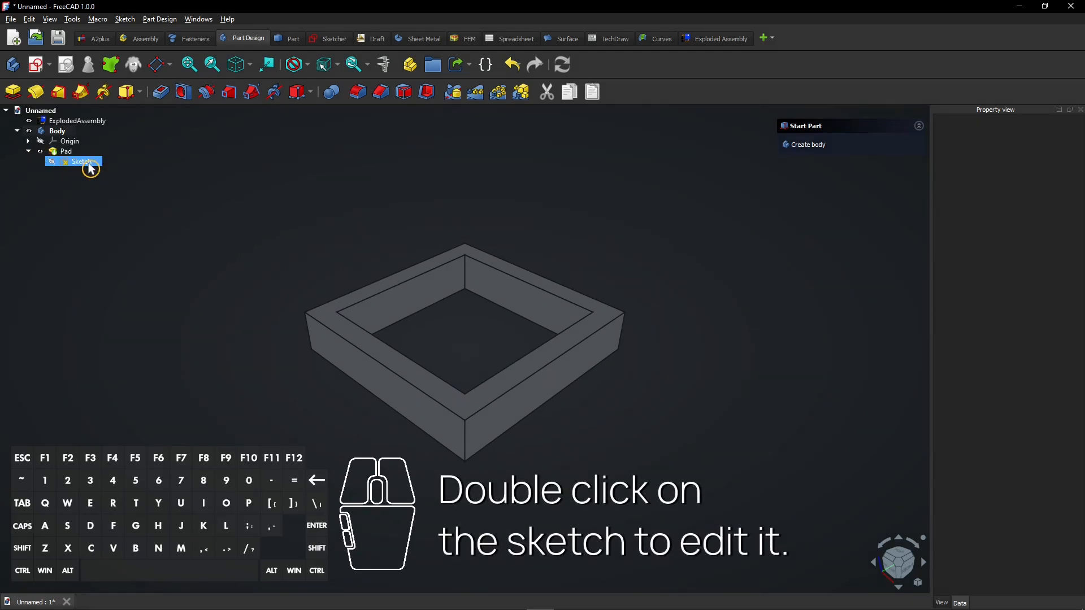
pyautogui.doubleClick(82, 161)
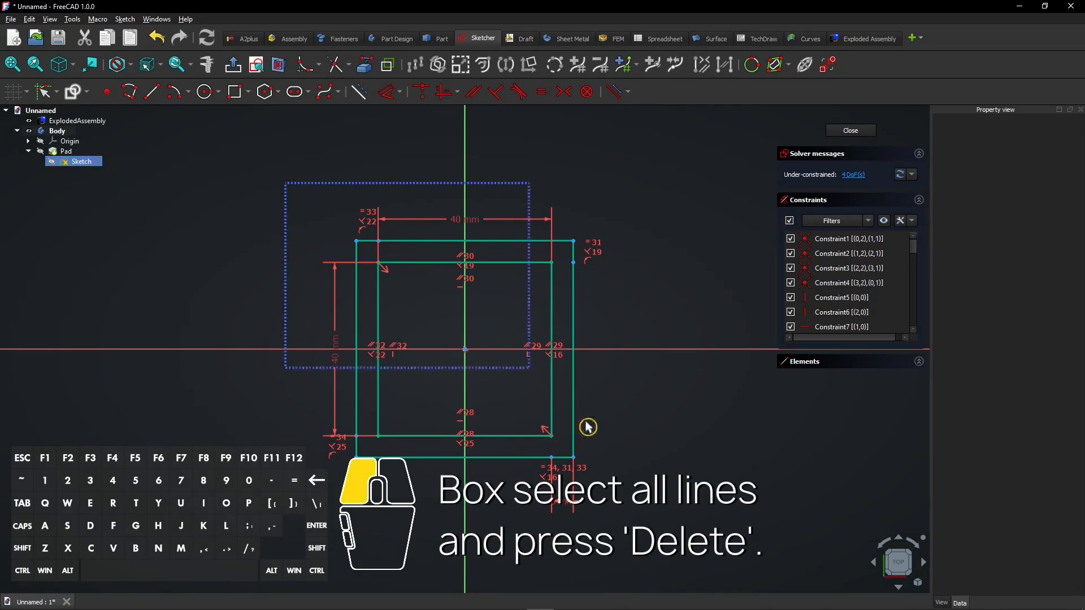
pyautogui.press('delete')
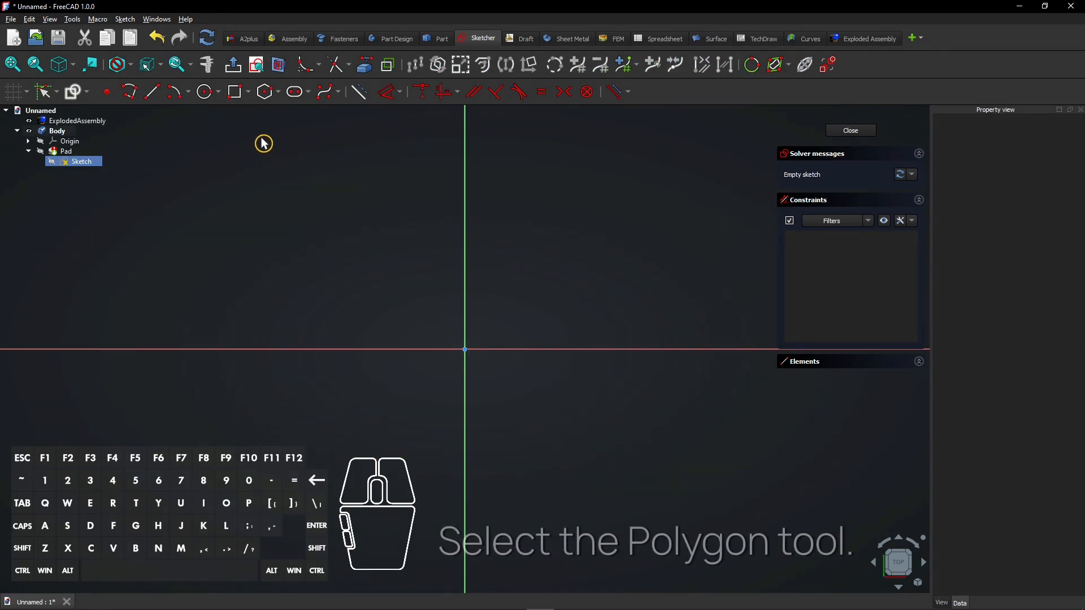
# Step: Draw a 6-sided polygon from the origin with its top vertex on the vertical axis
pyautogui.click(264, 92)
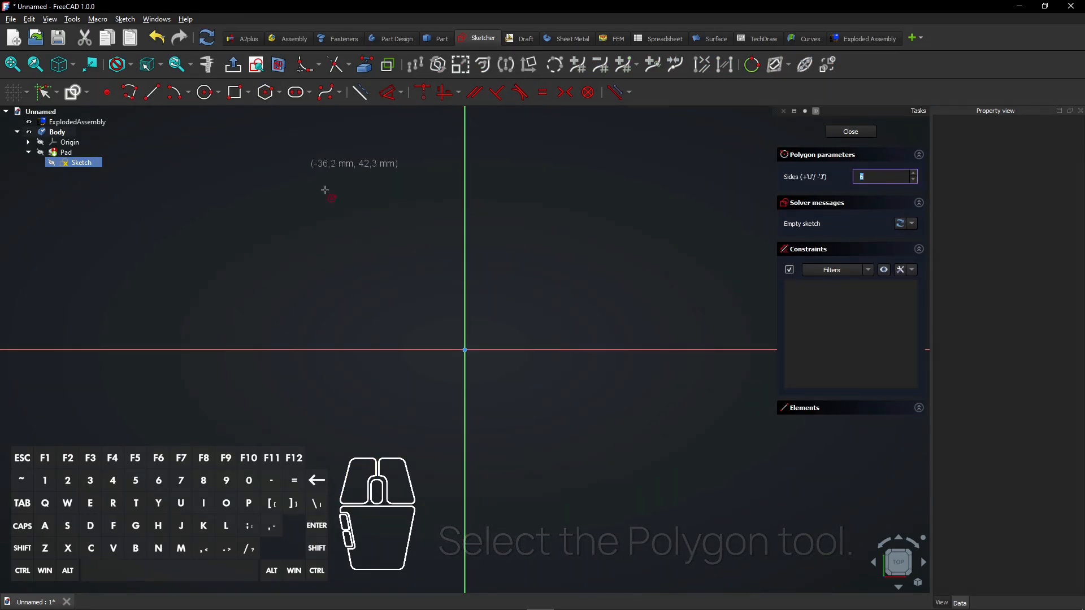
pyautogui.moveTo(465, 349); pyautogui.dragTo(511, 265)
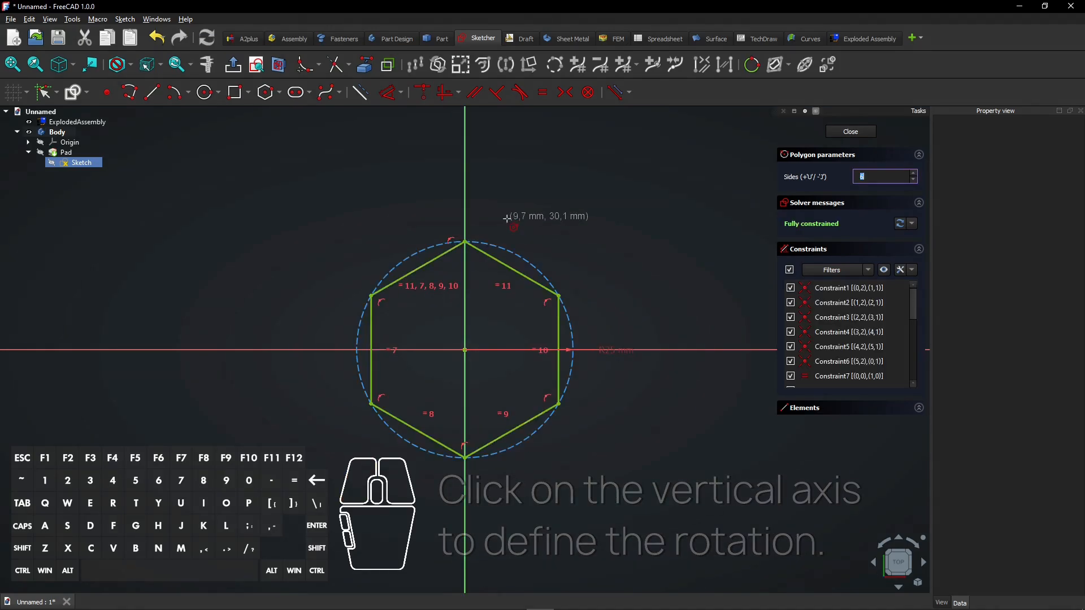
pyautogui.click(515, 220)
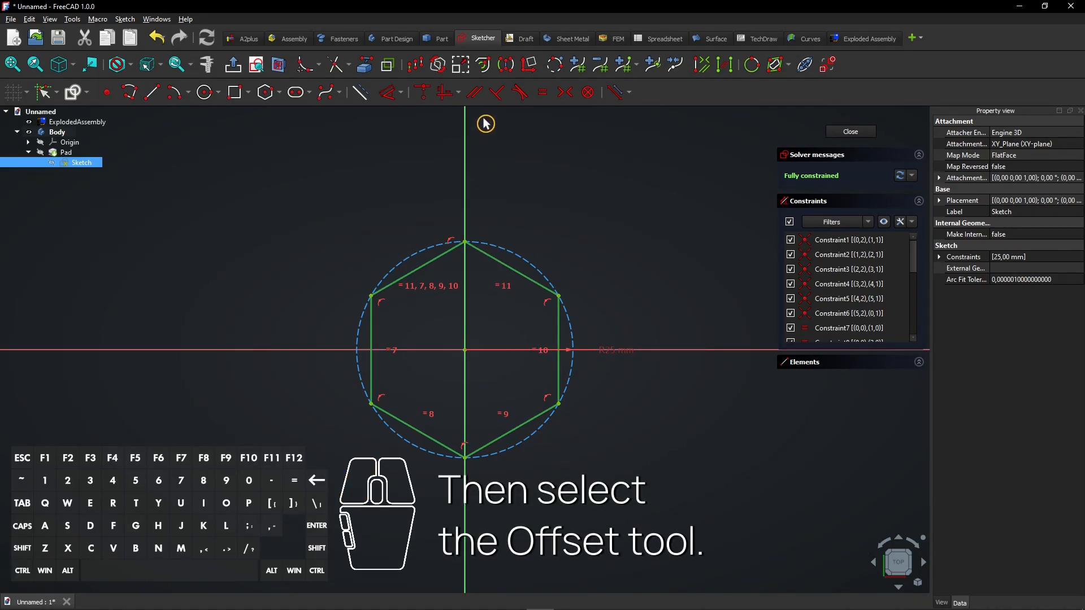
pyautogui.moveTo(482, 64)
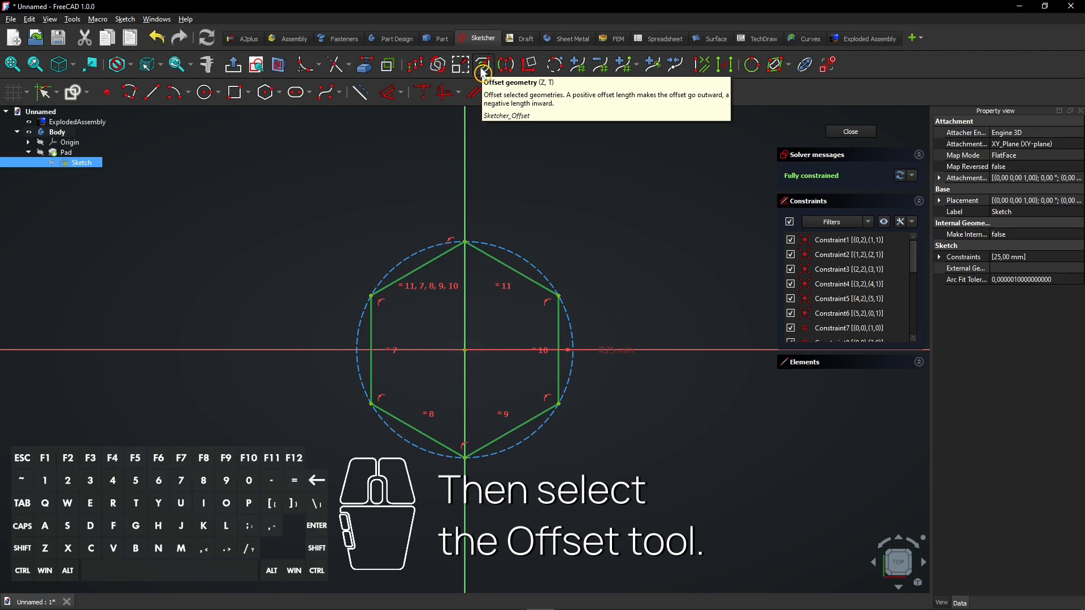
# Step: Offset the hexagon outward by 8 mm with an offset constraint
pyautogui.click(482, 65)
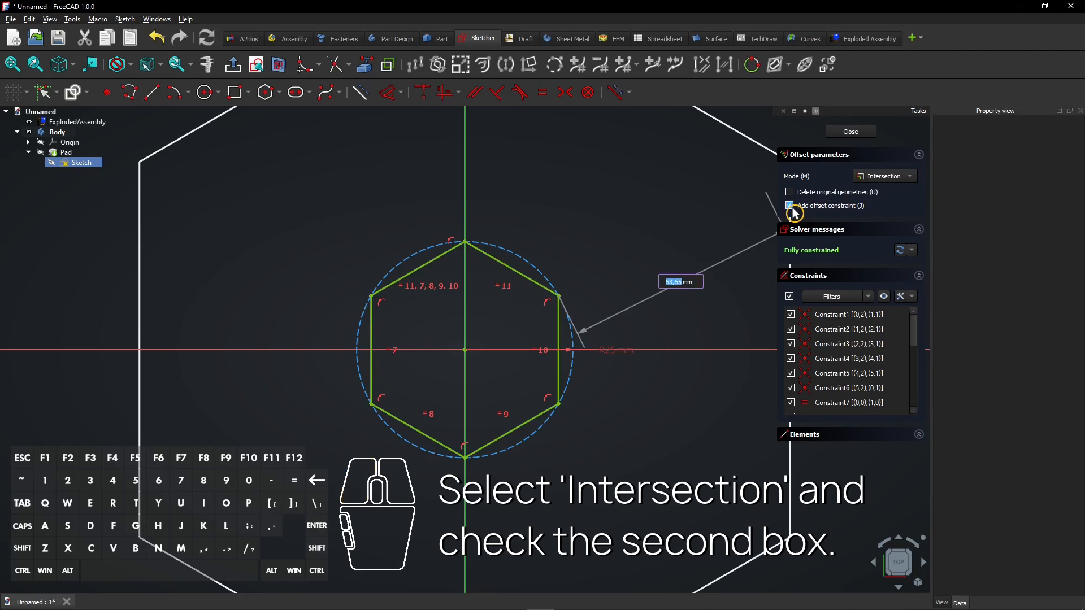
pyautogui.click(789, 206)
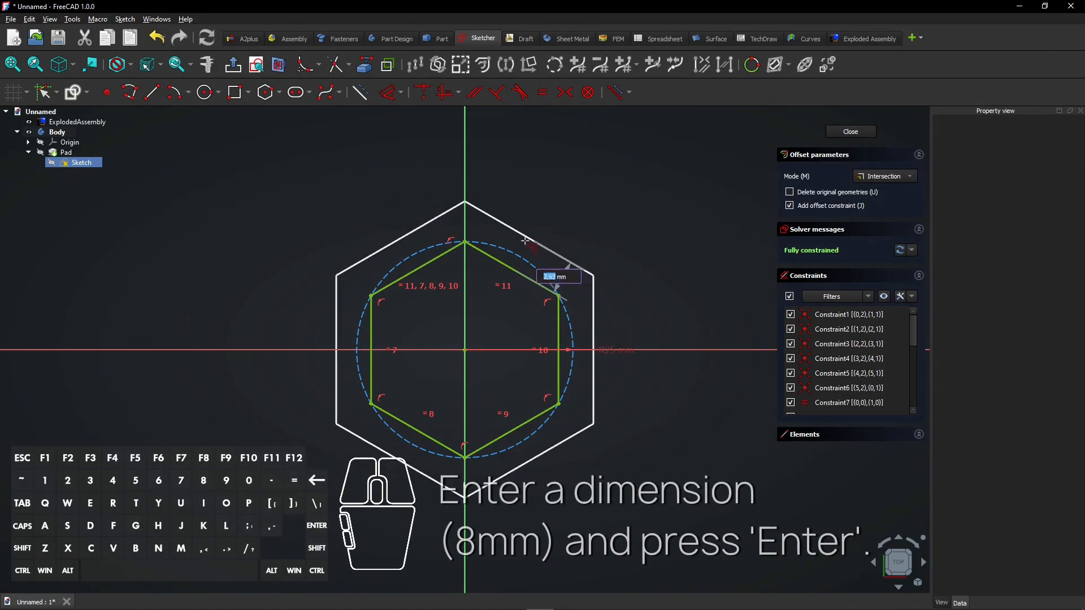
pyautogui.write('8')
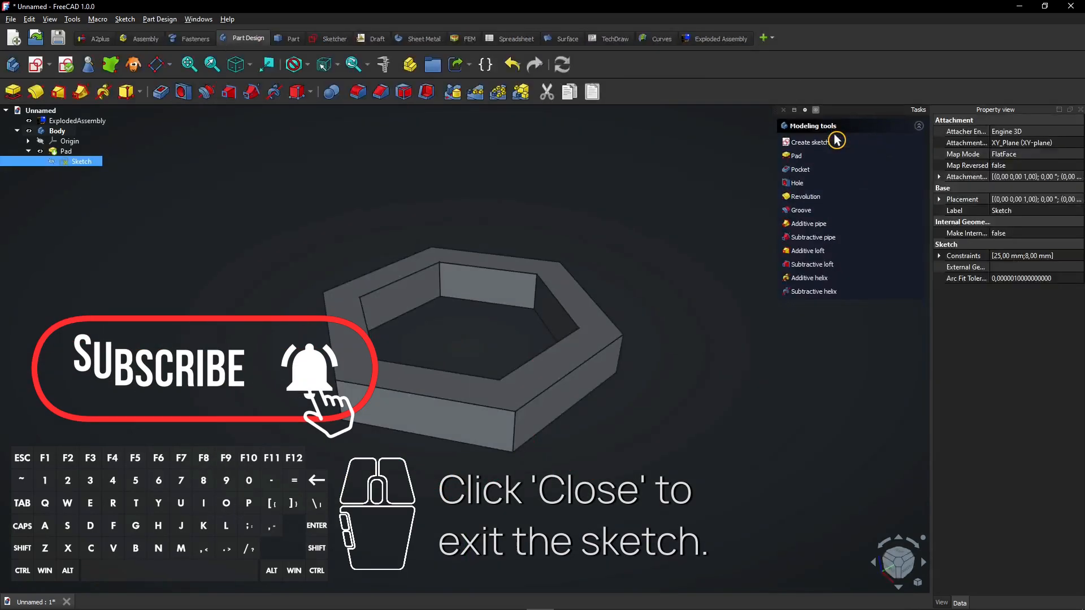
pyautogui.moveTo(625, 207)
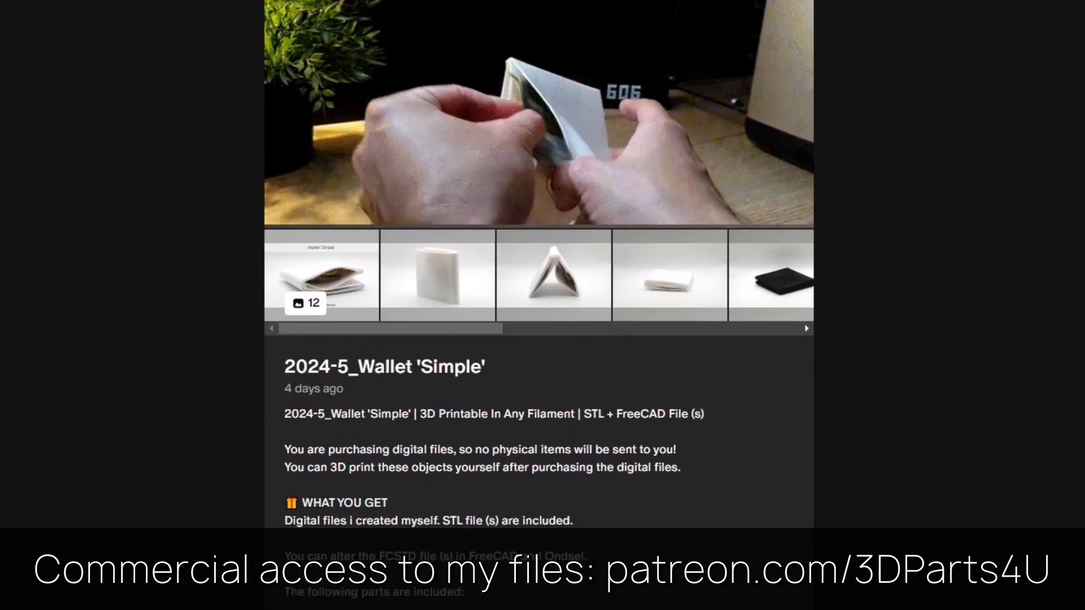
pyautogui.scroll(-3)
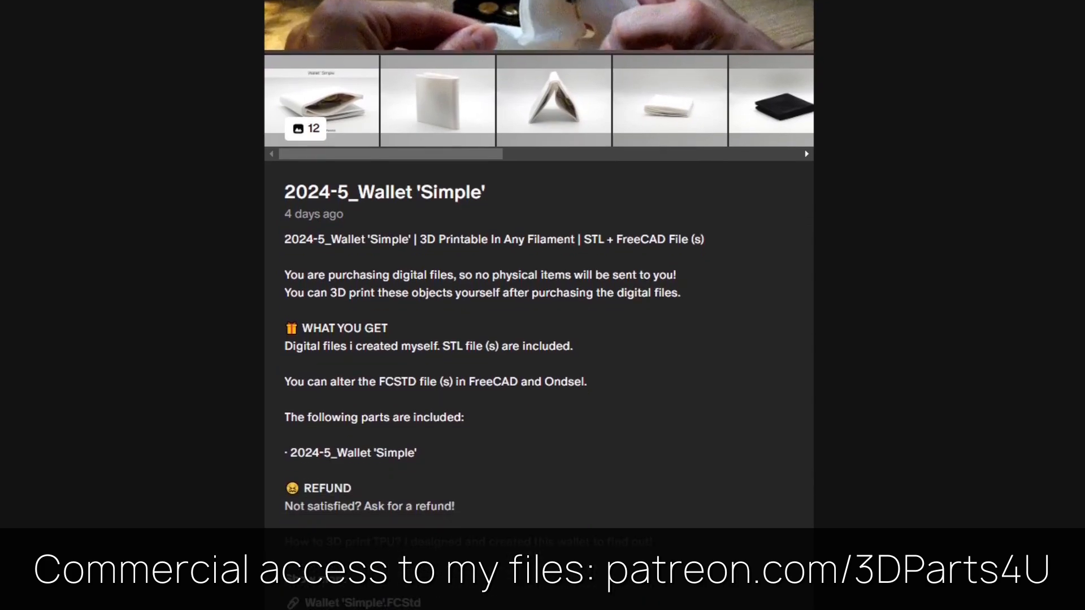